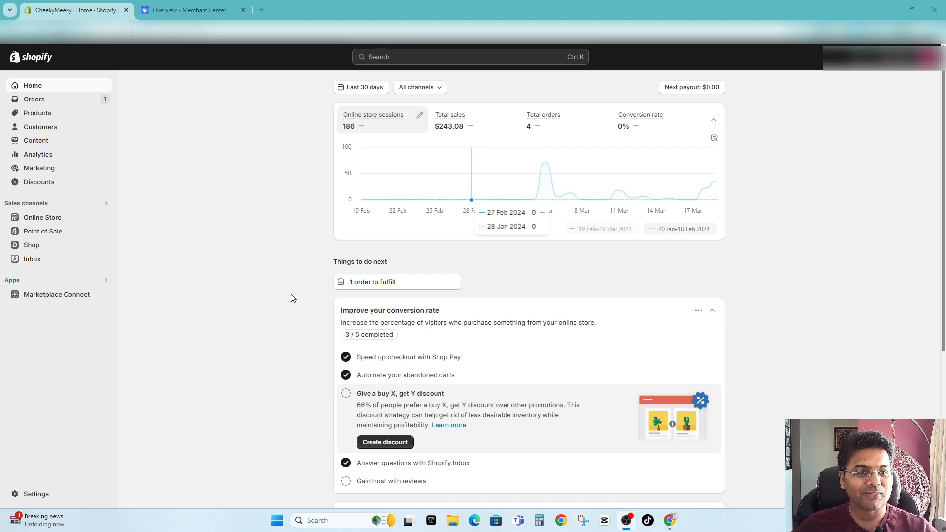
mouse_move(771, 338)
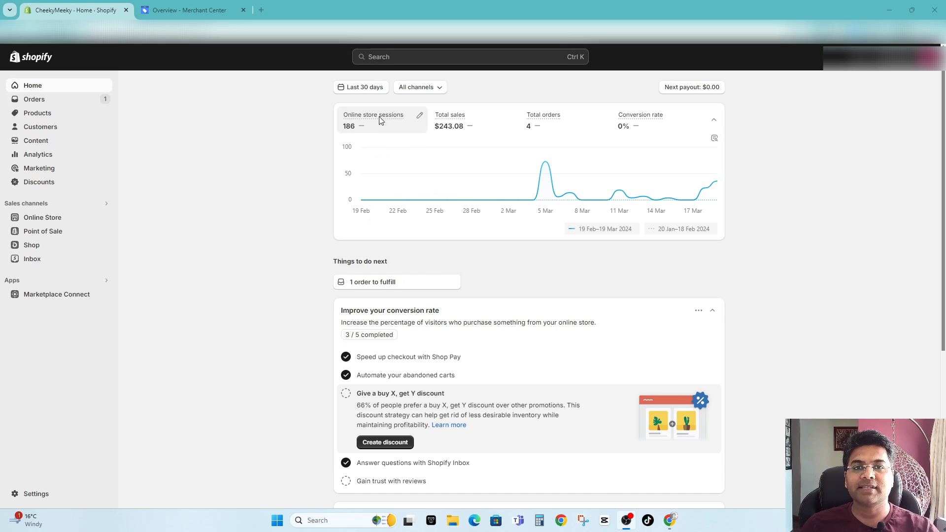
mouse_move(313, 285)
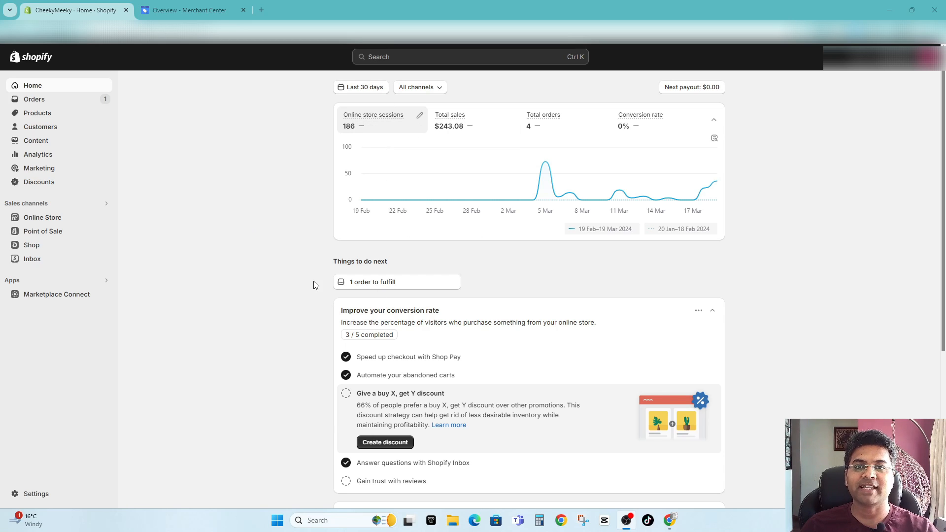
- Switch to the Google Merchant Center Next overview for Cheeky Meeky
left_click(192, 10)
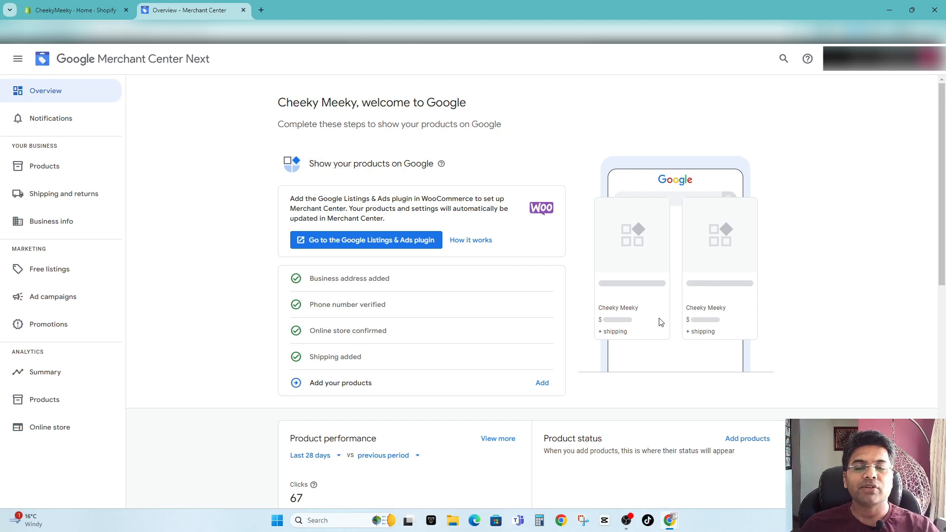
mouse_move(783, 160)
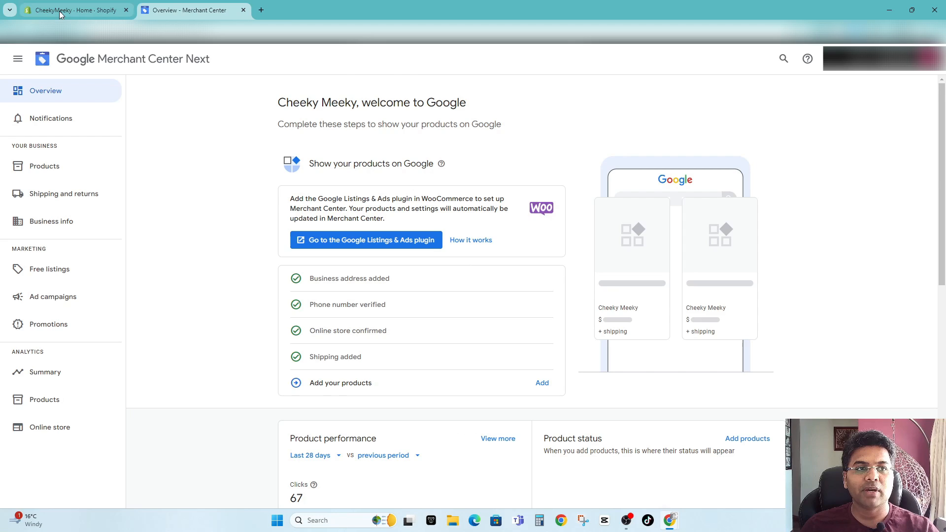
- Return to the Shopify store home with the Picked for you channel recommendations
left_click(71, 9)
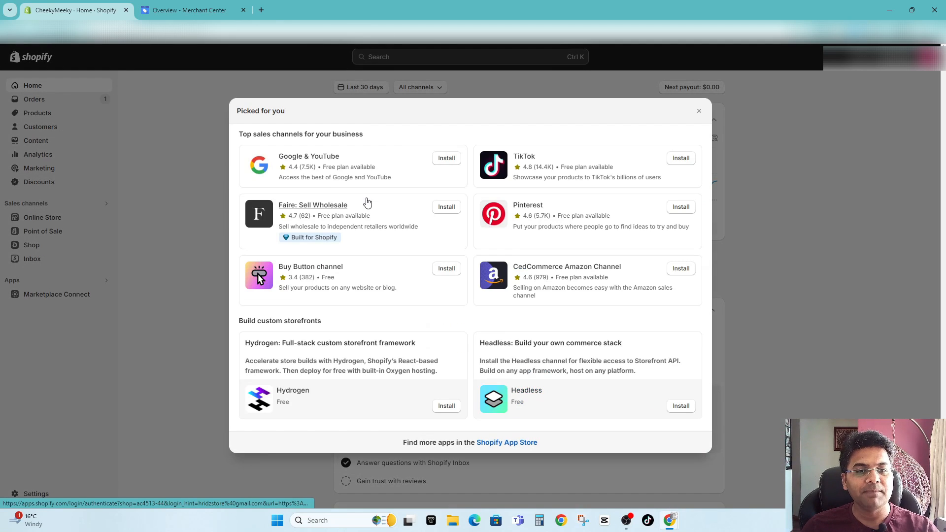
mouse_move(308, 157)
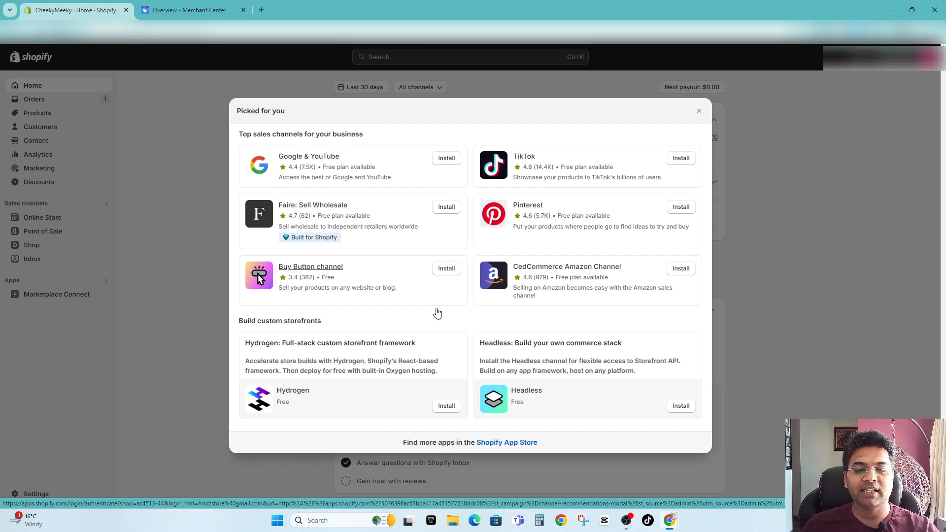
mouse_move(507, 442)
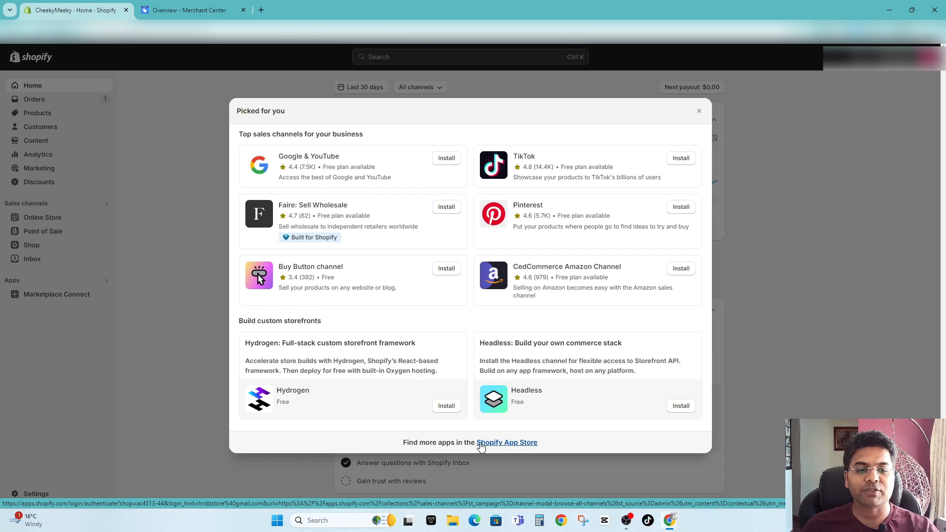
- Find the Google & YouTube app in the Shopify App Store and start its install
left_click(699, 111)
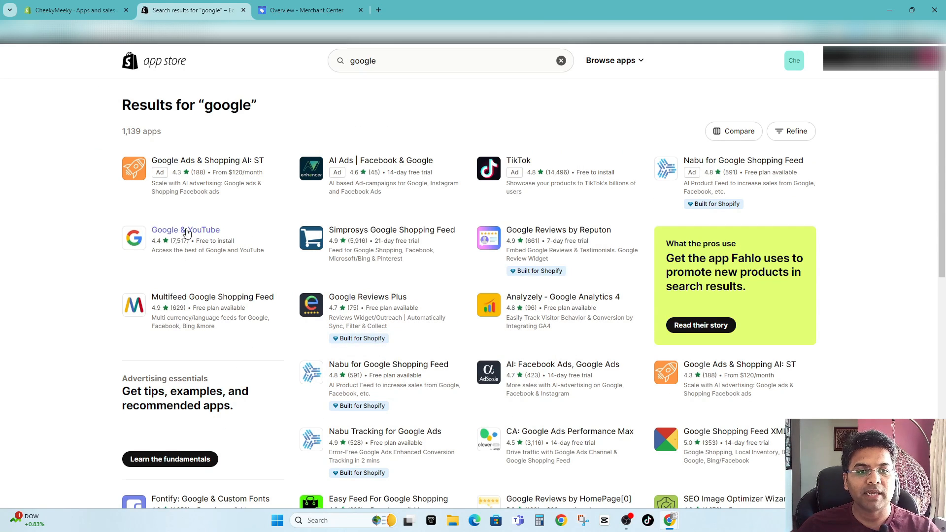
left_click(186, 230)
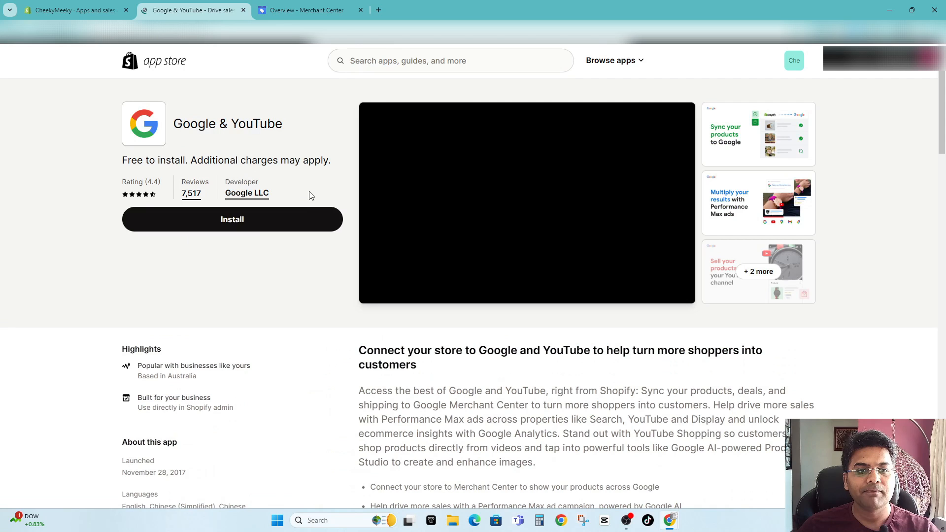
left_click(72, 10)
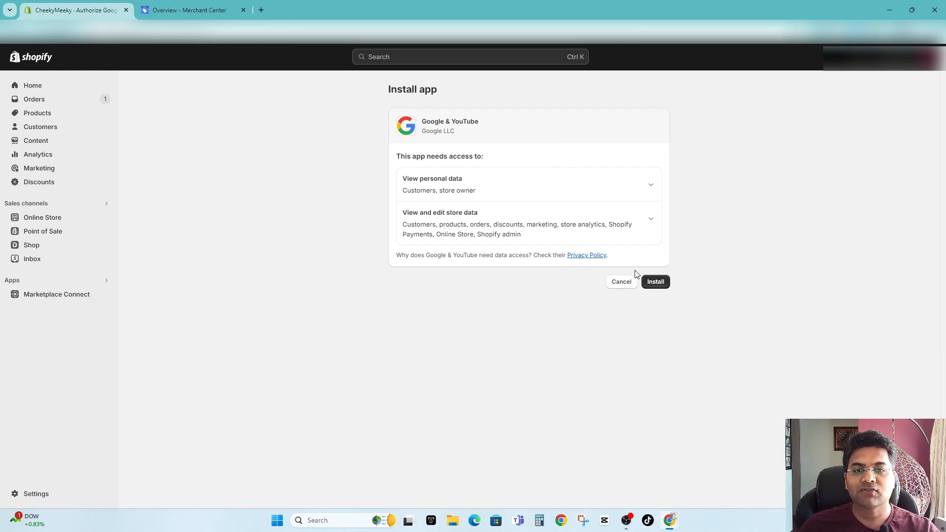
- Install Google & YouTube with its data access approved and connect a Google account
left_click(656, 282)
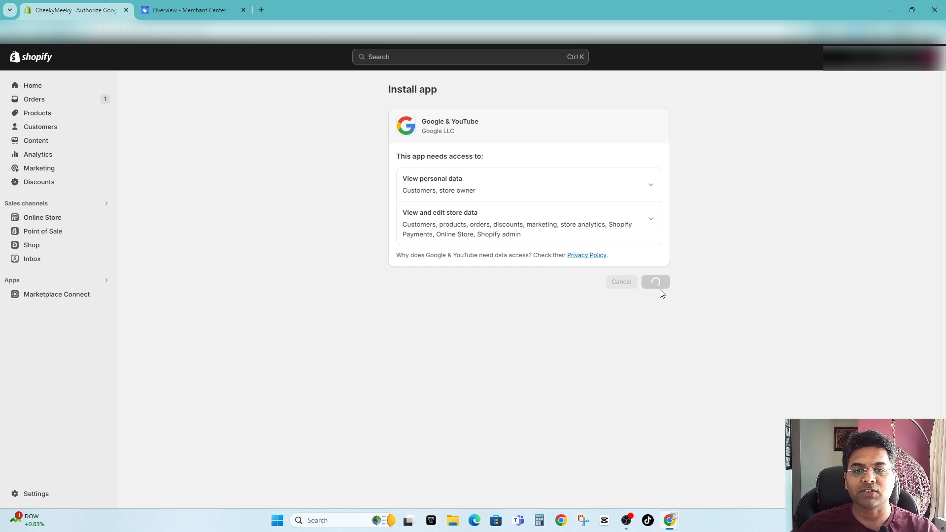
left_click(655, 282)
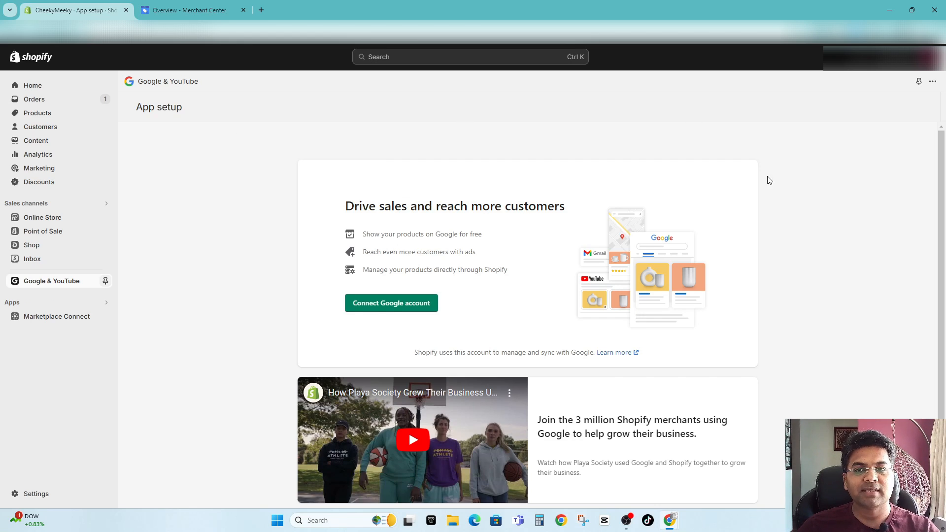
mouse_move(391, 307)
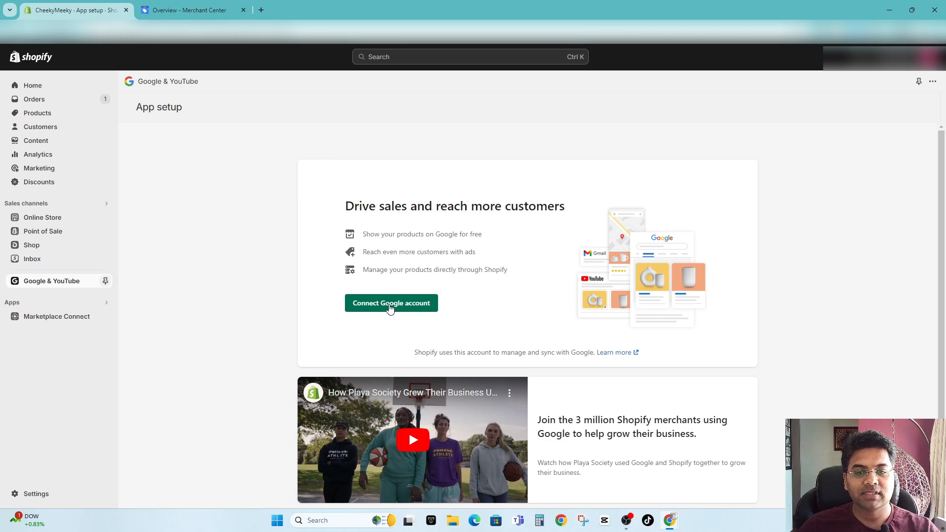
left_click(391, 302)
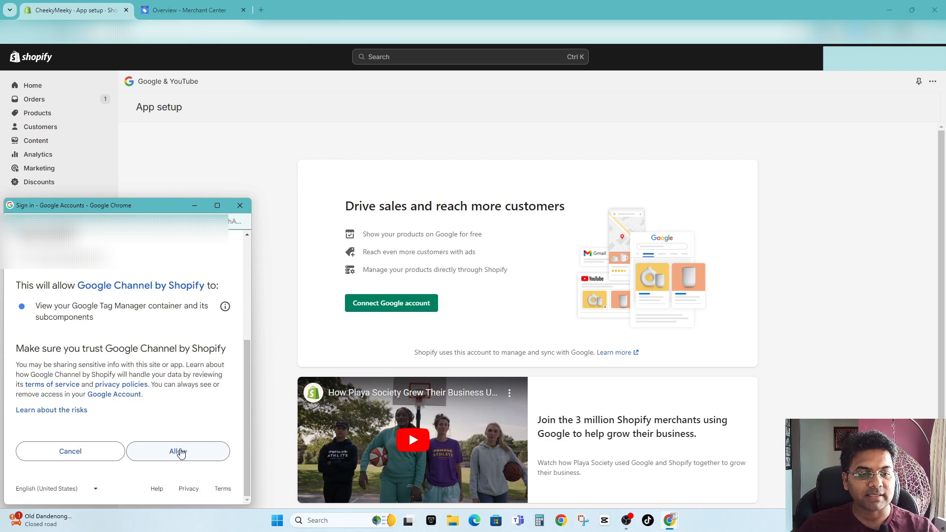
left_click(178, 452)
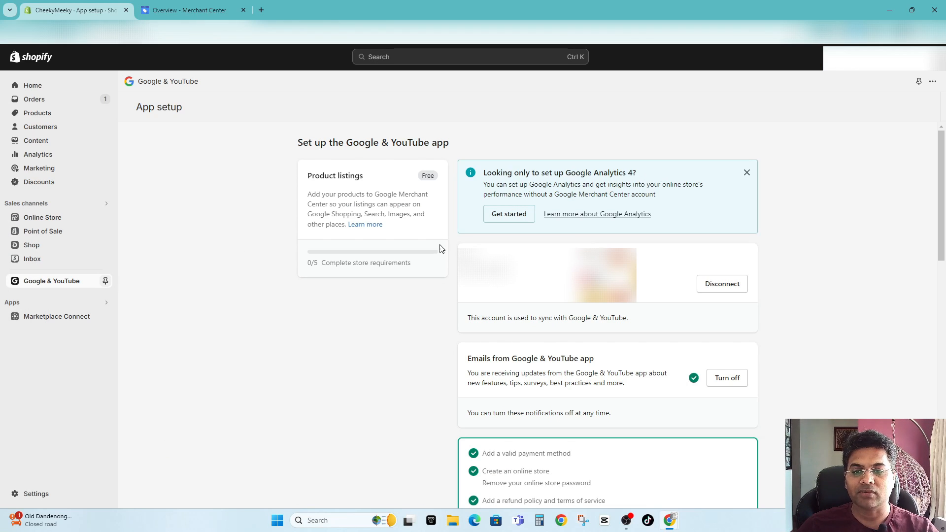
scroll("down", 3)
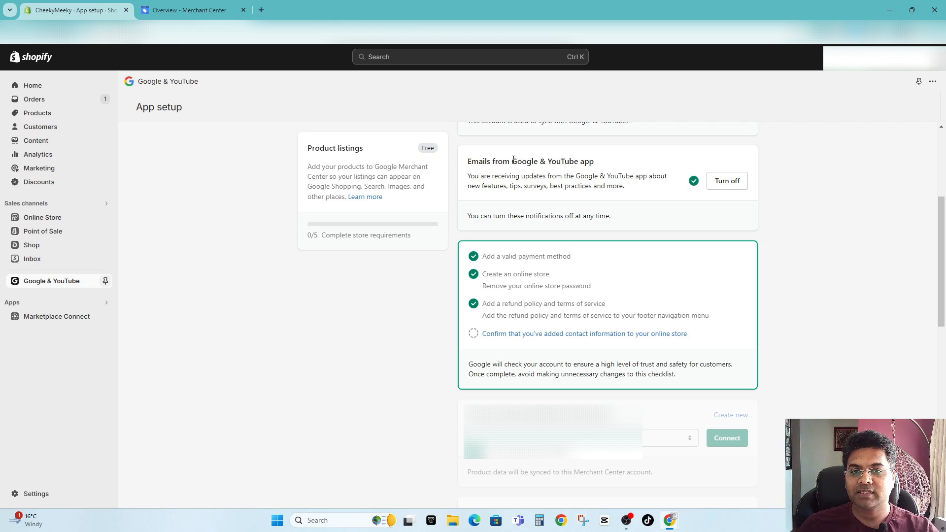
mouse_move(726, 182)
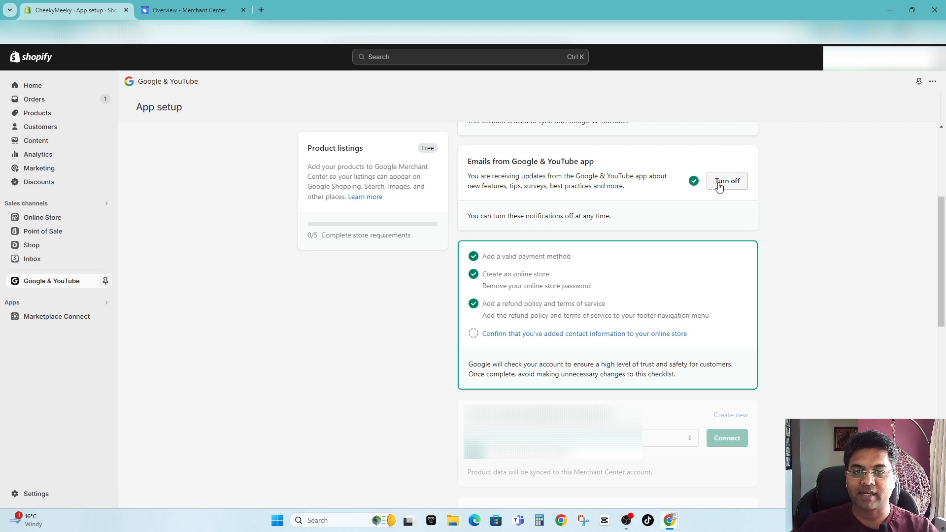
mouse_move(717, 194)
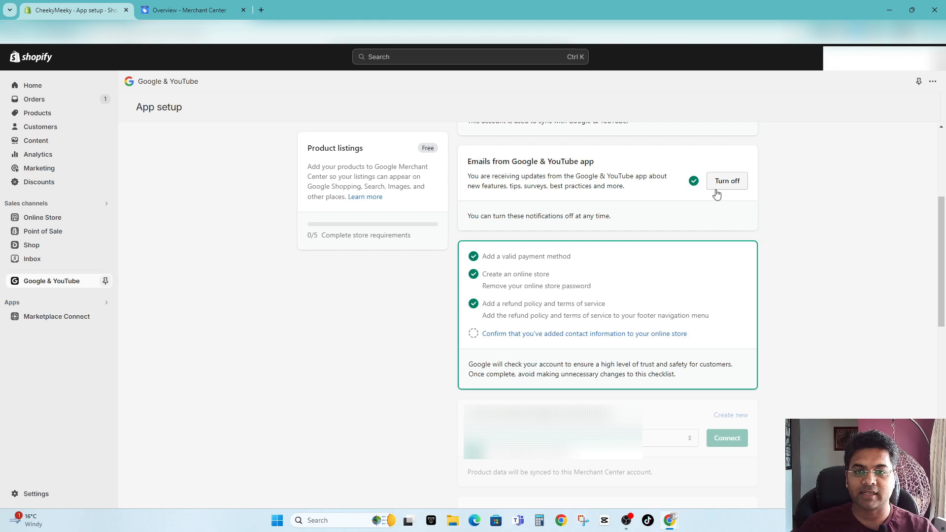
double_click(335, 148)
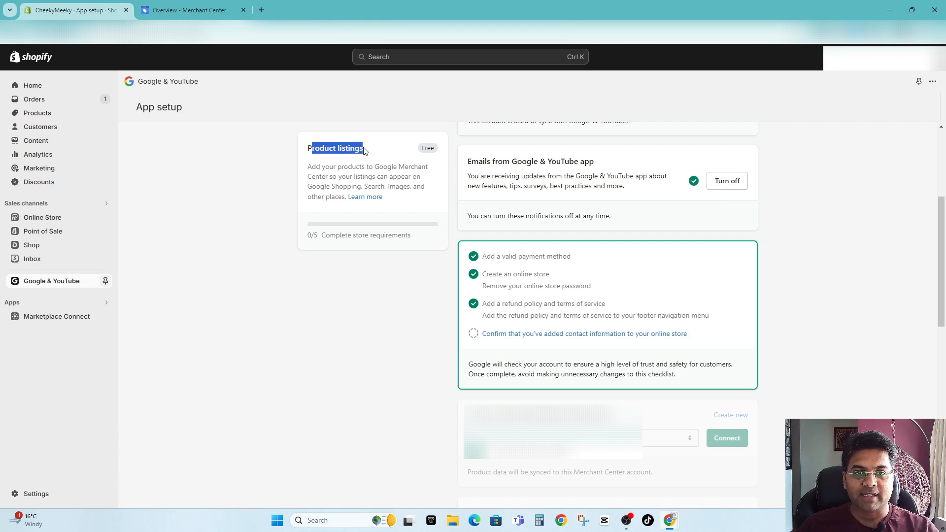
scroll("down", 3)
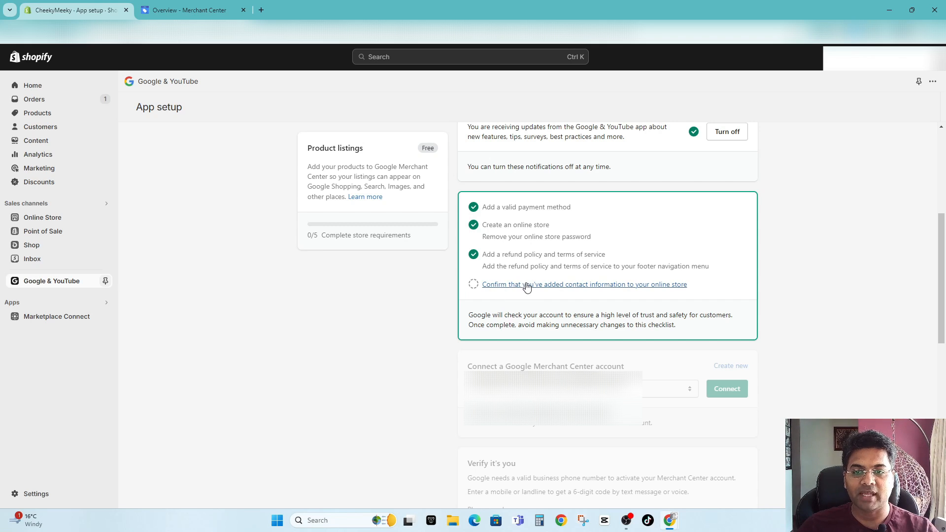
mouse_move(614, 288)
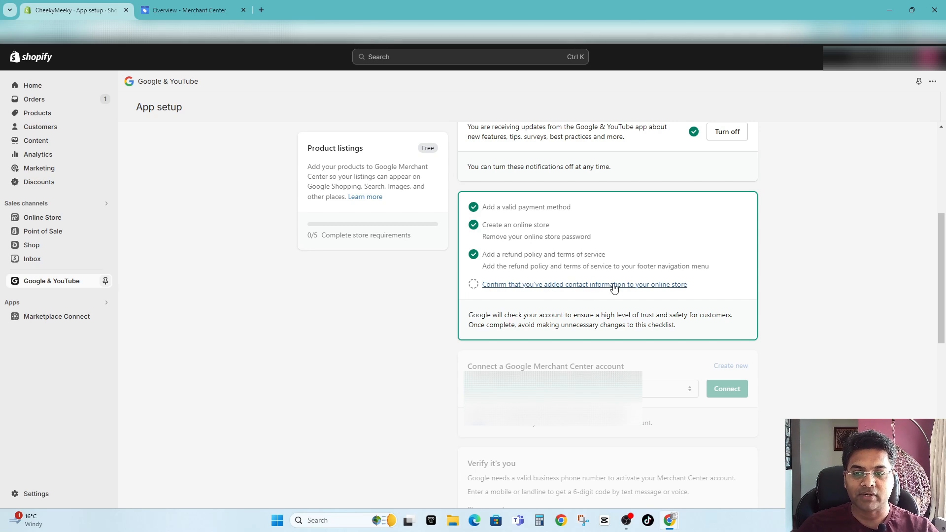
mouse_move(676, 290)
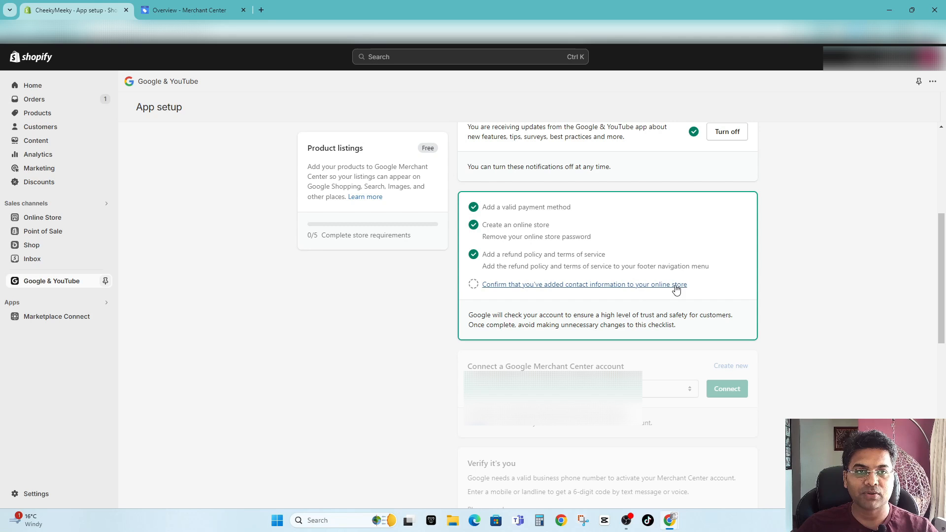
mouse_move(567, 289)
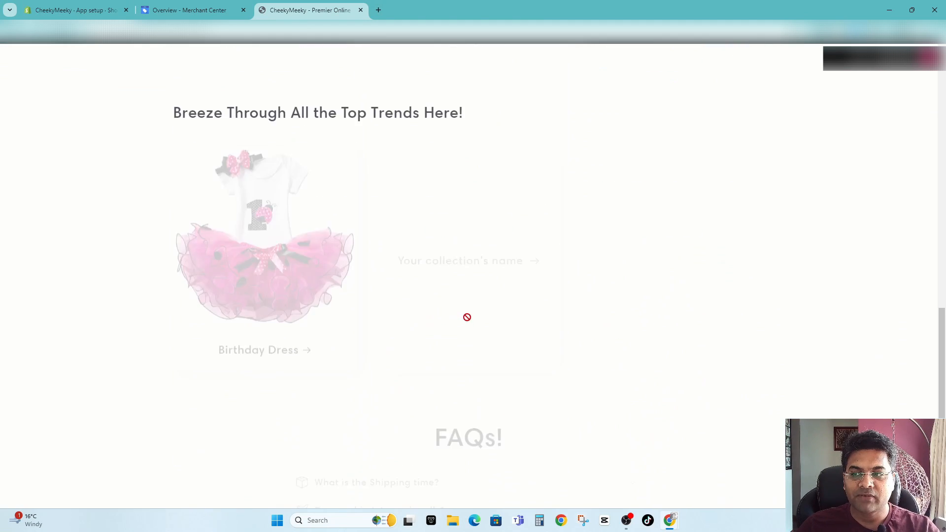
- Review the storefront Contact us footer, then return to the Merchant Center overview checklist
scroll("down", 3)
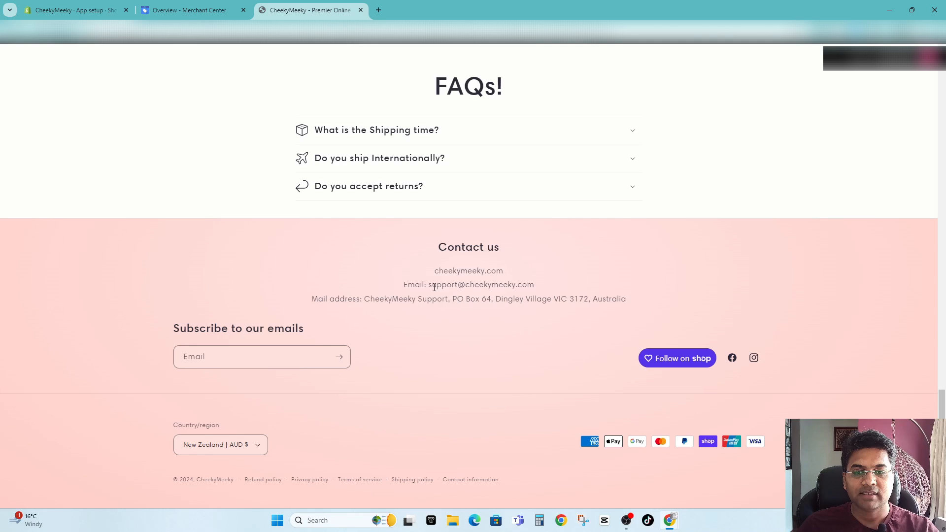
mouse_move(309, 307)
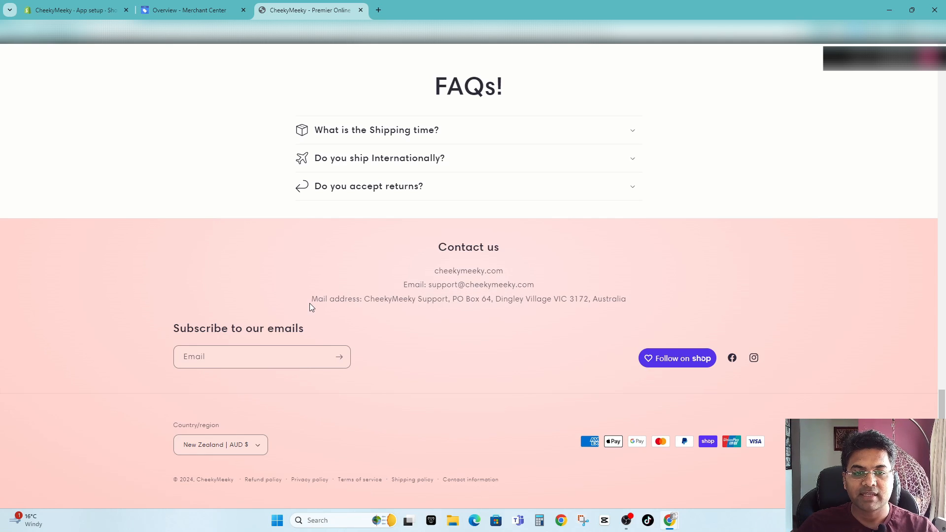
mouse_move(639, 307)
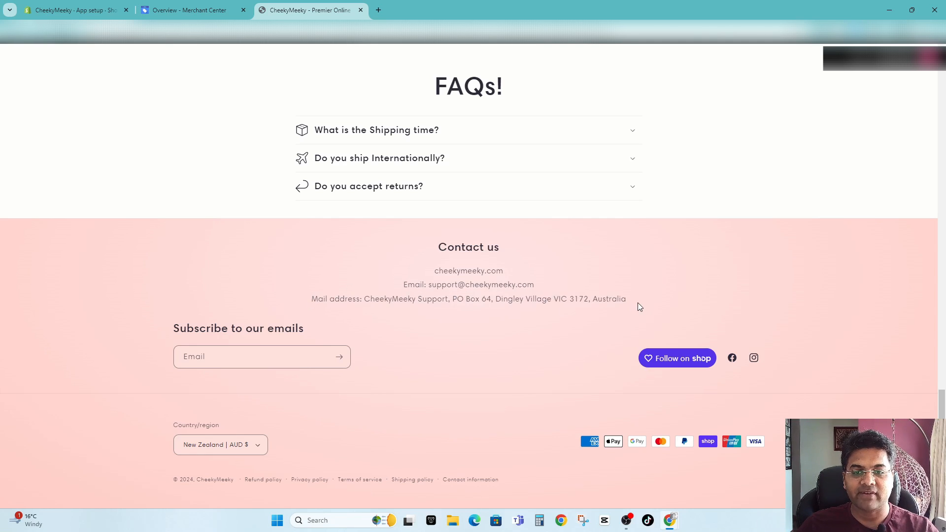
mouse_move(435, 270)
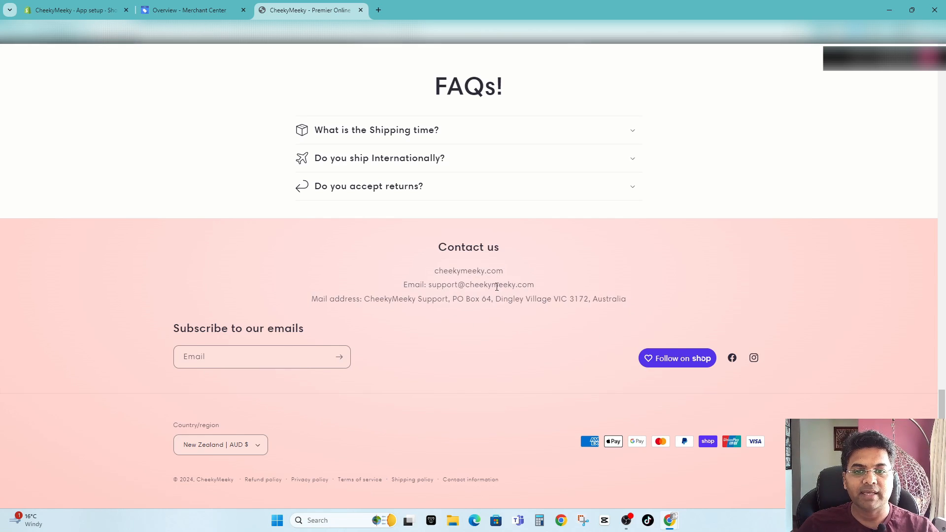
left_click(189, 10)
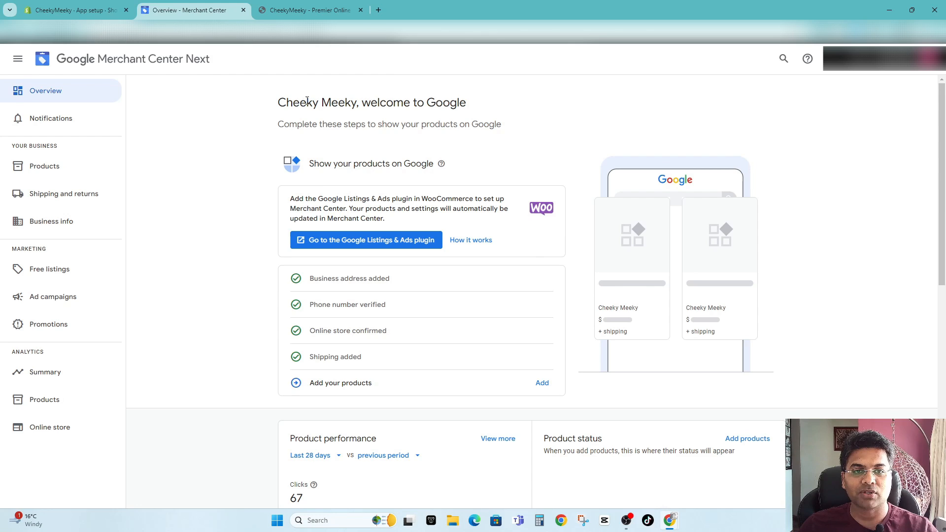
- Connect the Merchant Center account in the Google & YouTube app setup, reaching 3/5
left_click(75, 10)
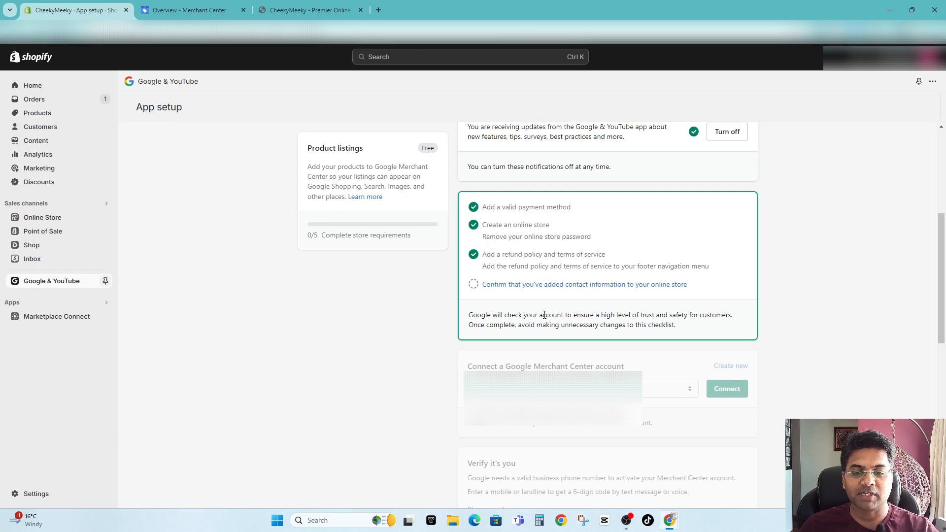
mouse_move(636, 284)
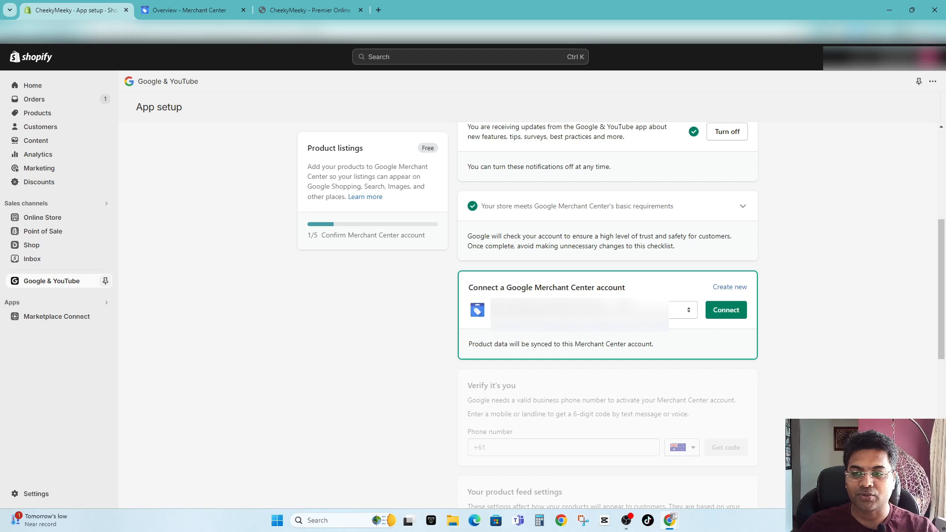
left_click(681, 309)
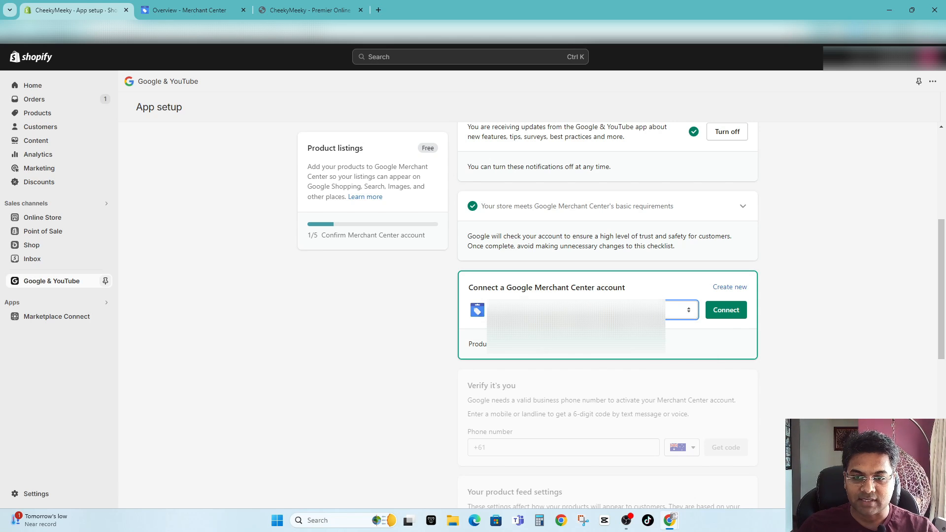
left_click(725, 309)
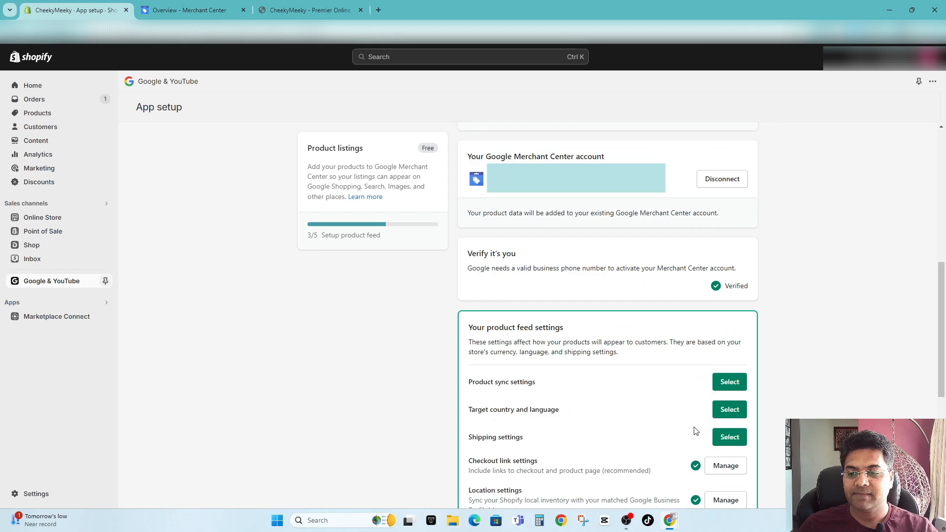
- Set product sync to automatically sync products to Merchant Center and save
scroll("down", 3)
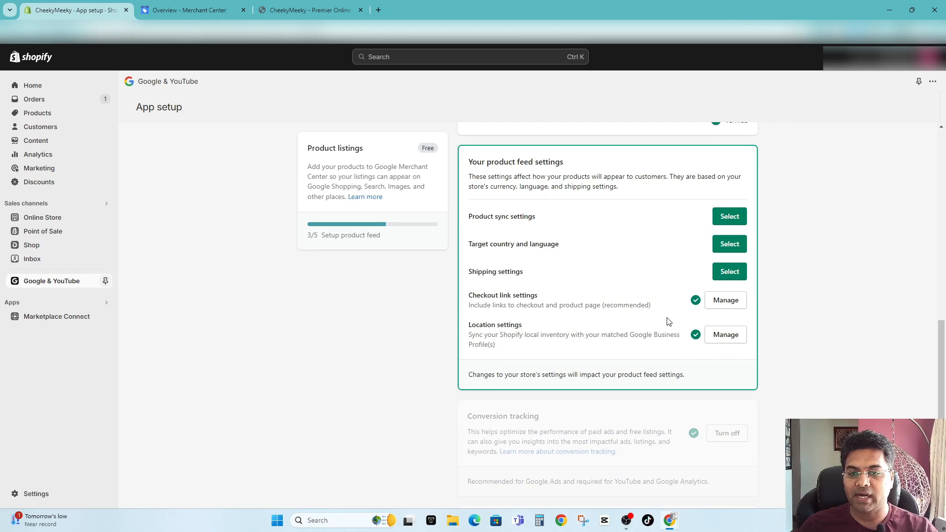
mouse_move(485, 330)
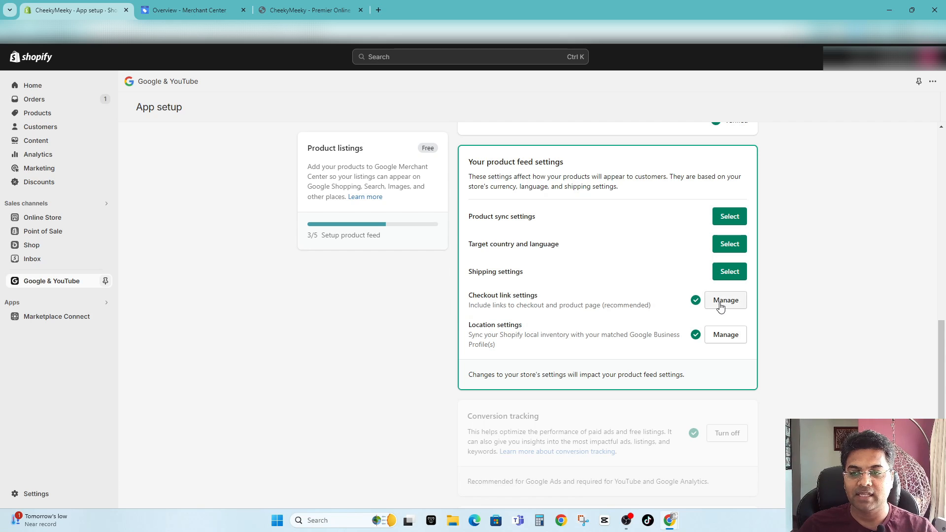
mouse_move(703, 339)
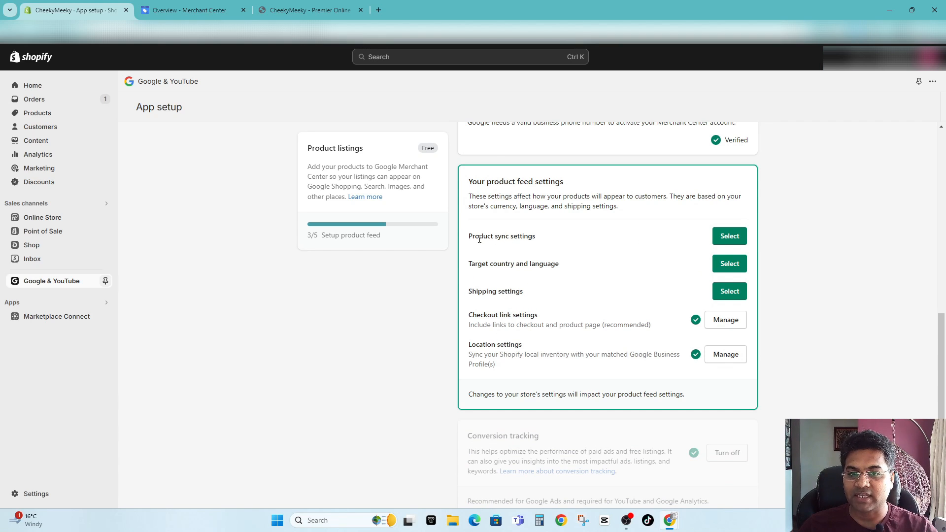
left_click(729, 236)
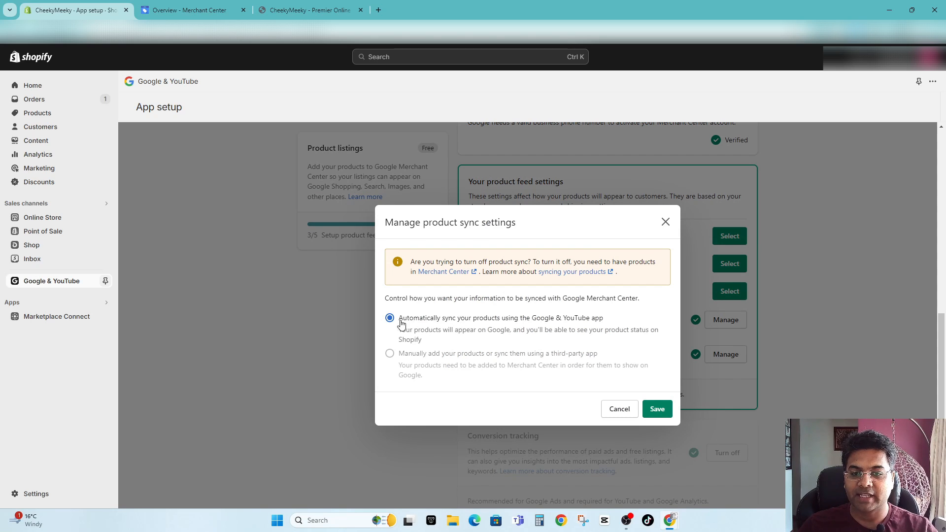
left_click(656, 408)
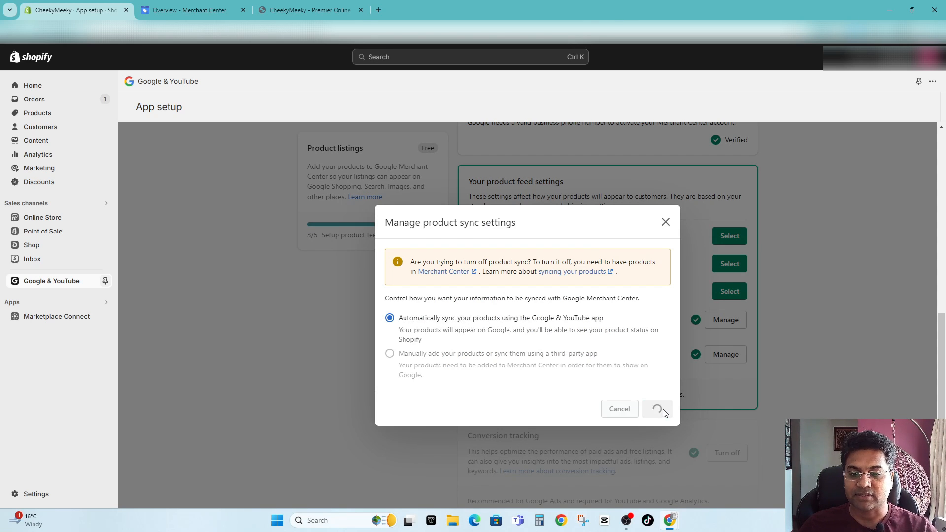
left_click(657, 408)
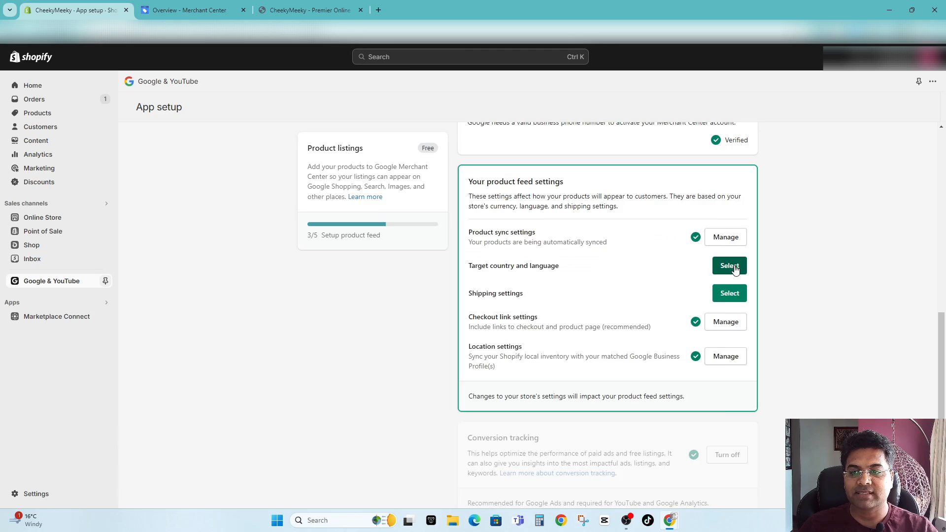
- Save target country Australia with English language and automatic shipping information import
left_click(728, 265)
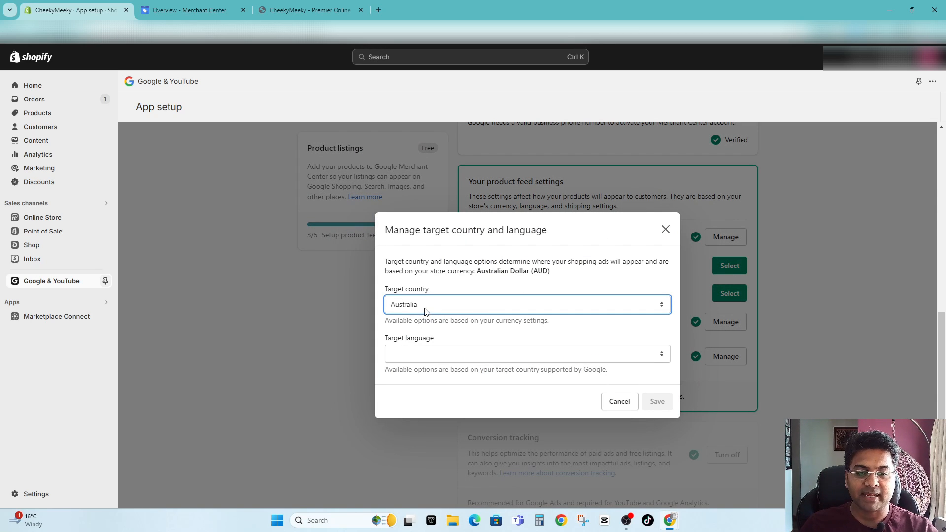
mouse_move(410, 360)
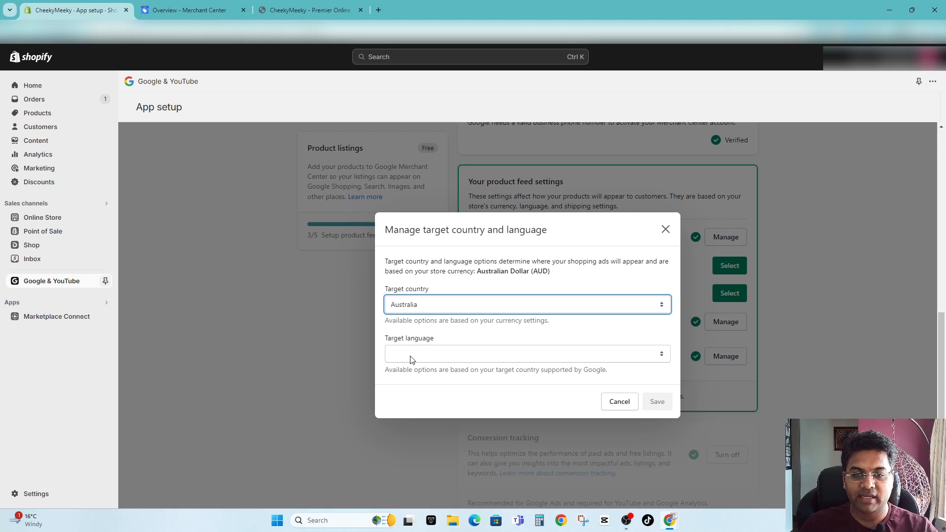
left_click(525, 354)
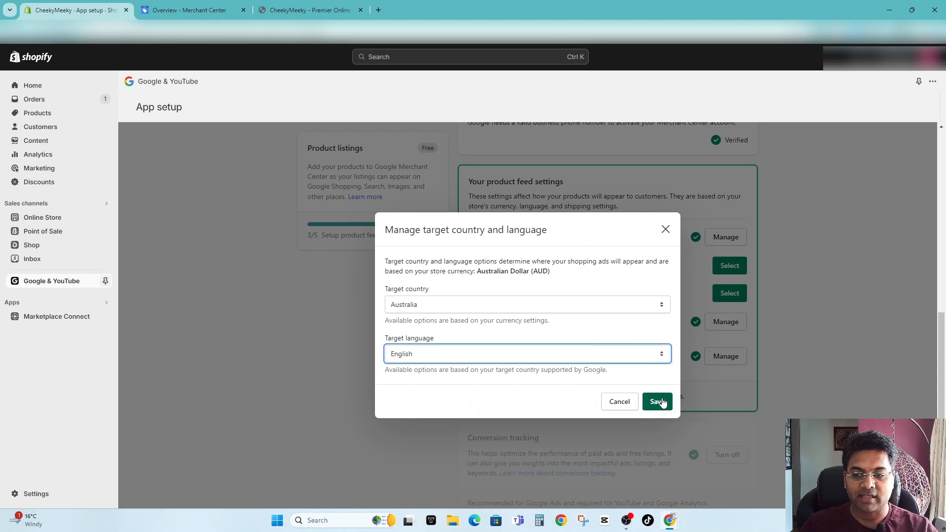
left_click(657, 402)
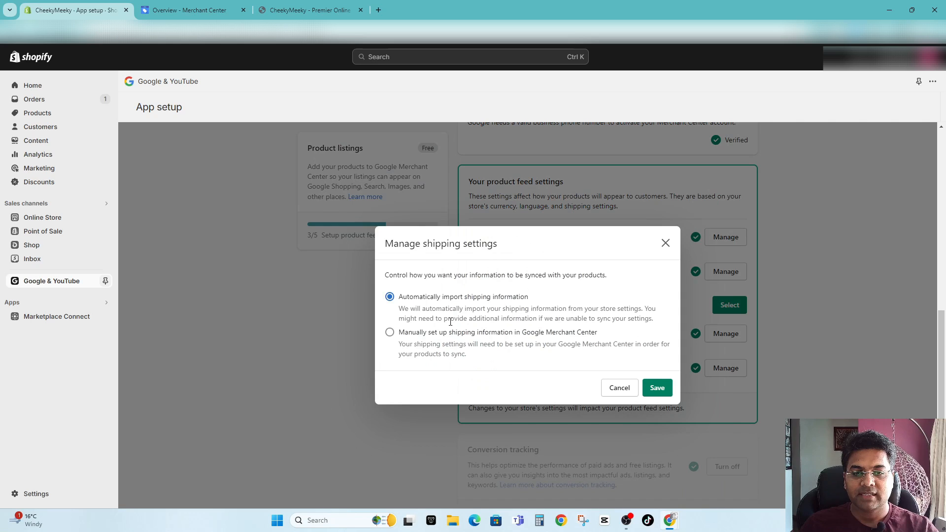
mouse_move(486, 302)
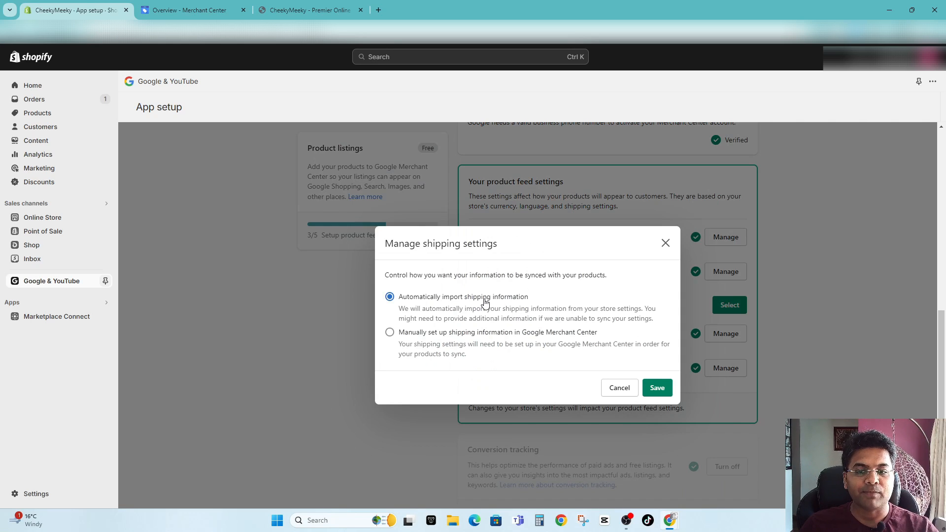
left_click(657, 388)
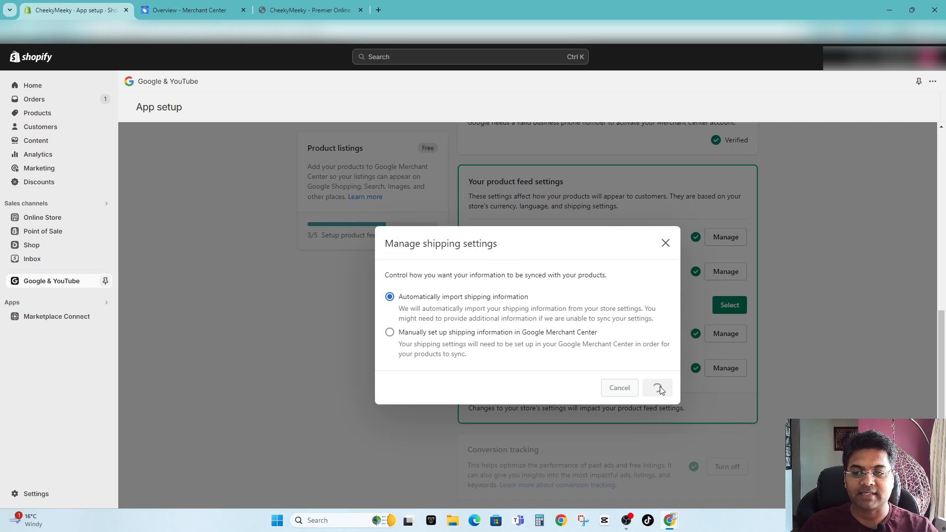
left_click(657, 388)
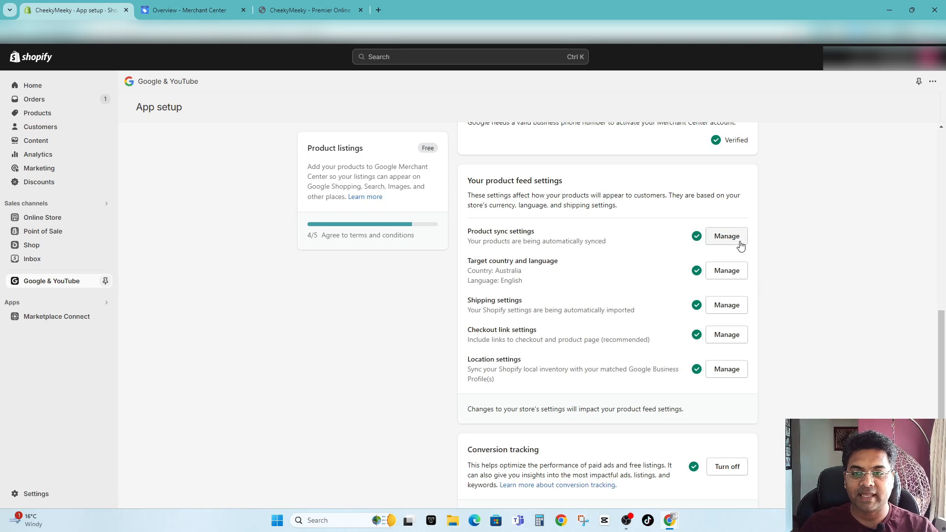
mouse_move(727, 408)
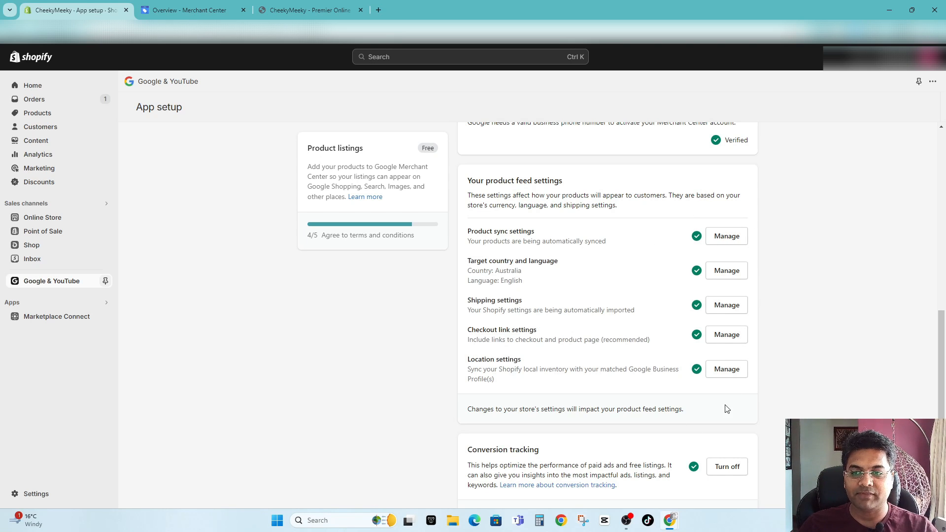
- Agree to Google's terms of service and complete the Google & YouTube setup at 5/5
scroll("down", 3)
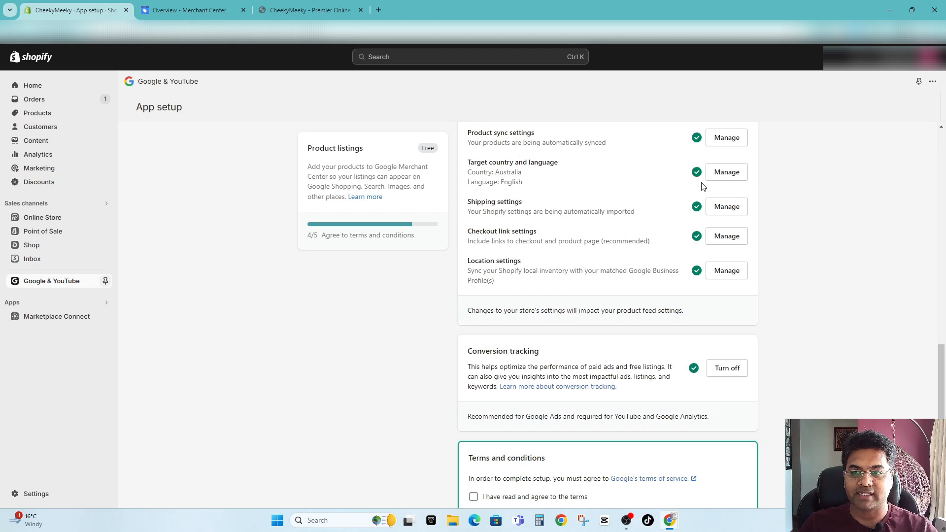
scroll("down", 3)
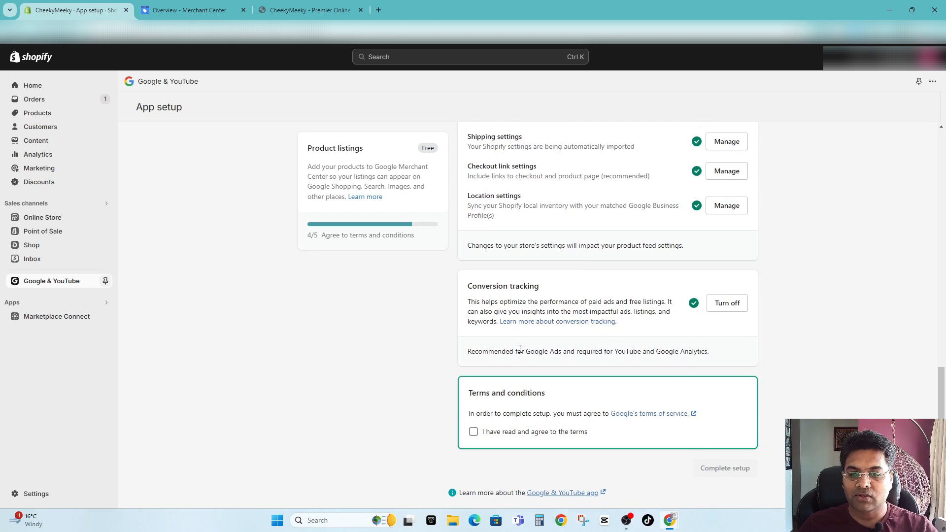
double_click(502, 286)
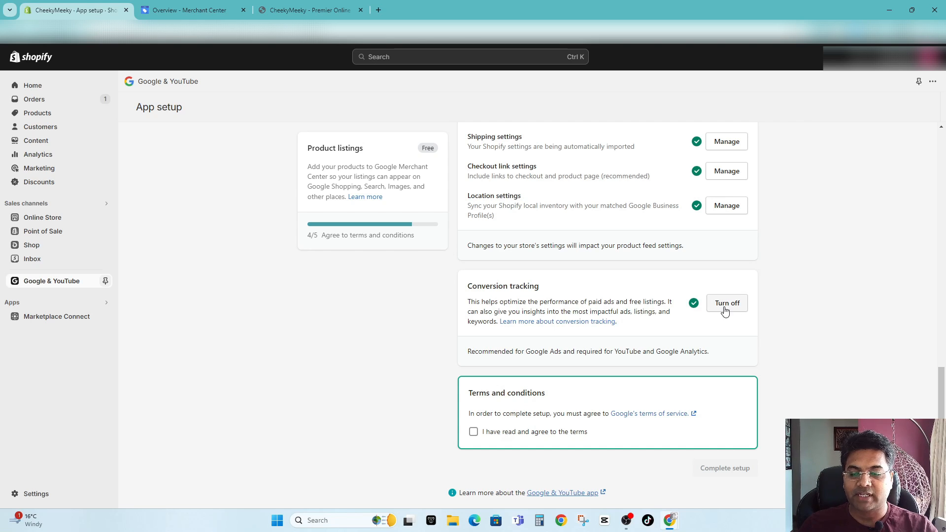
left_click(473, 432)
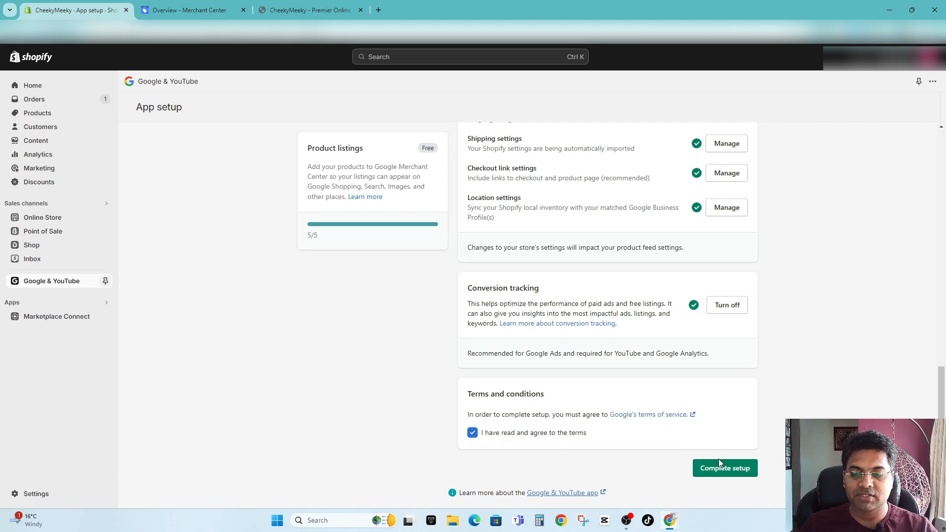
left_click(724, 467)
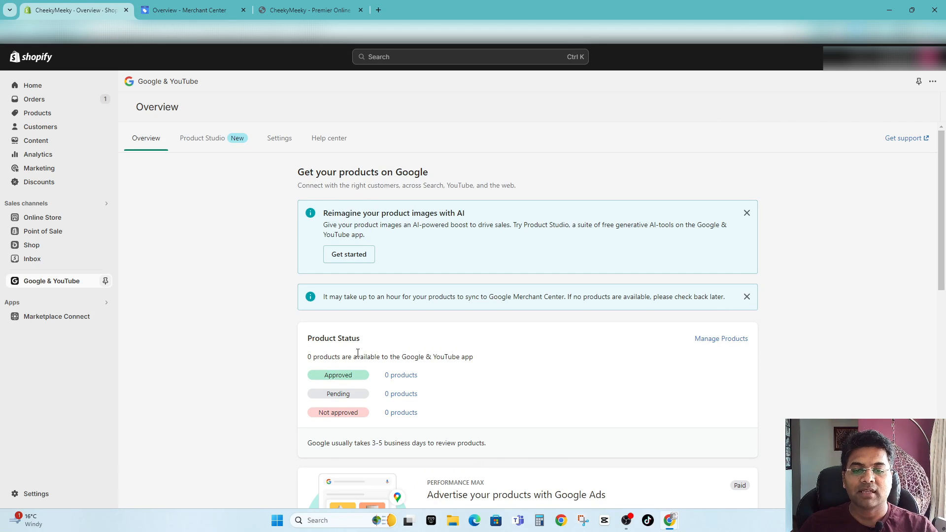
mouse_move(437, 389)
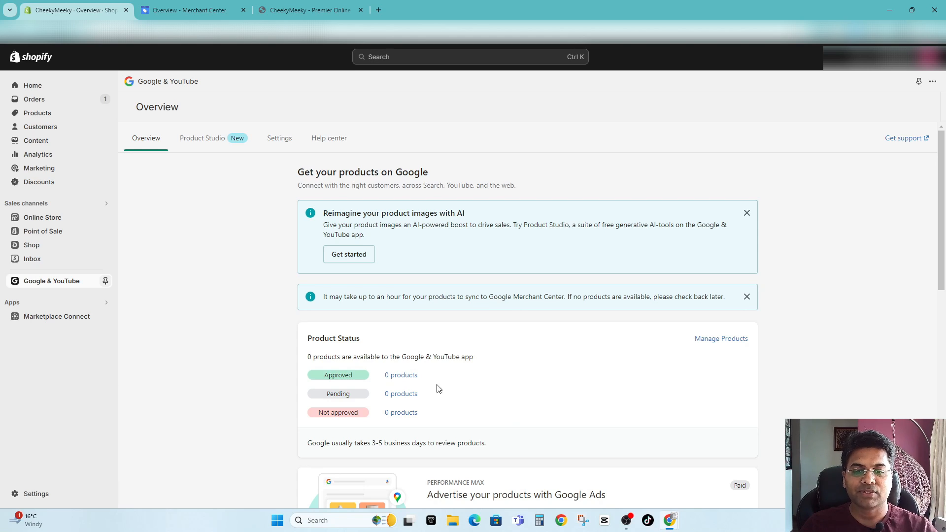
mouse_move(408, 368)
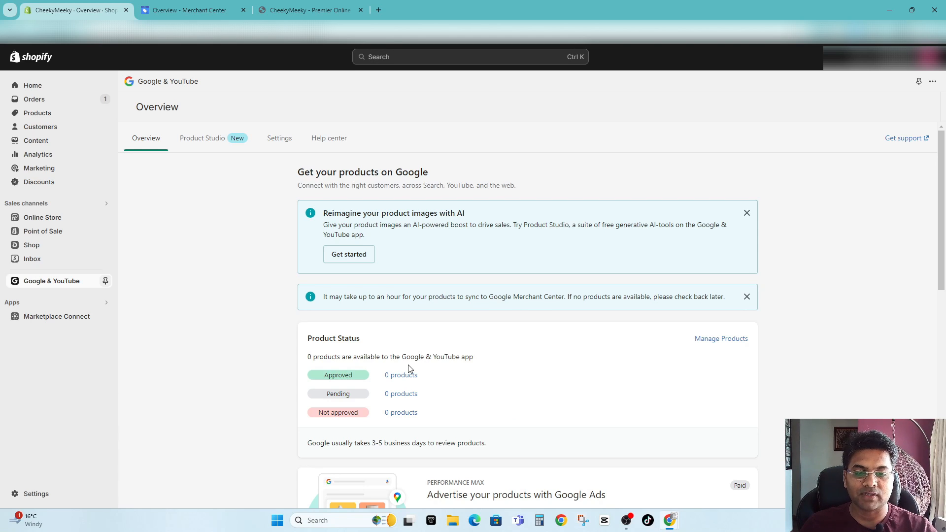
mouse_move(704, 388)
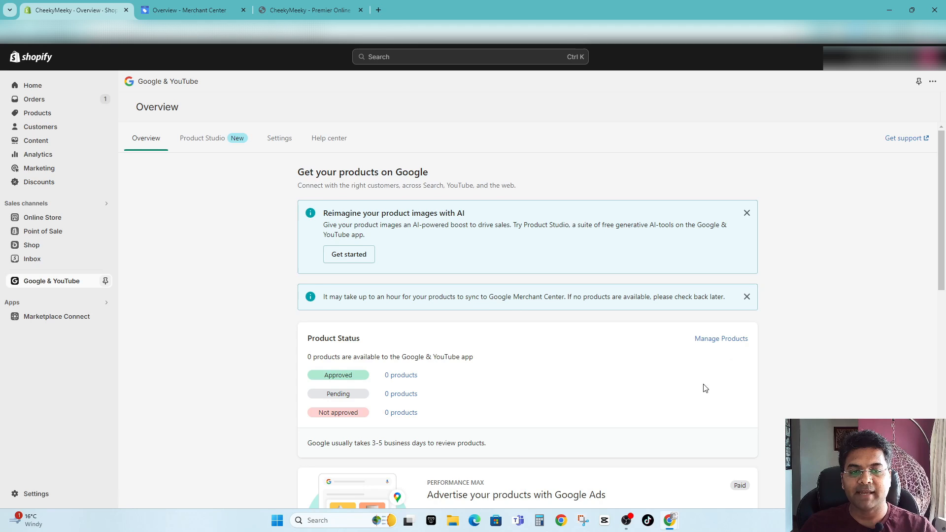
mouse_move(540, 382)
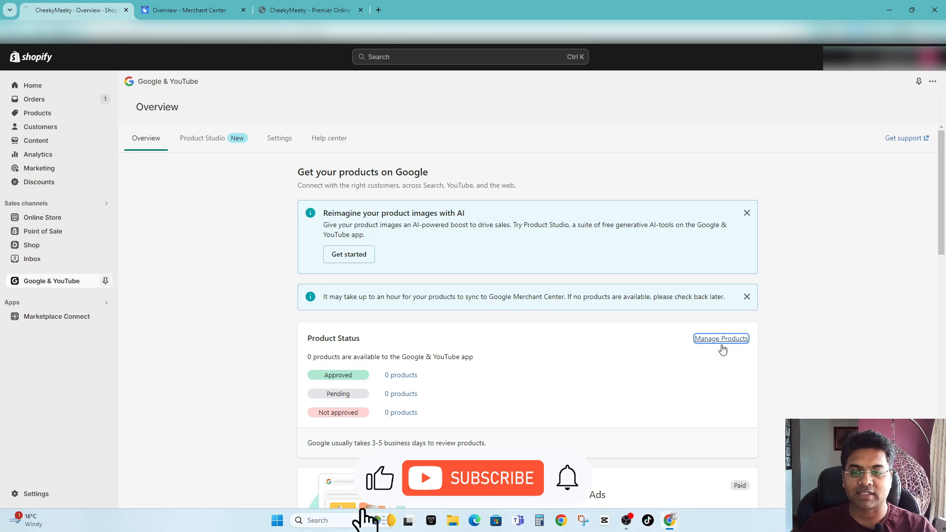
left_click(720, 338)
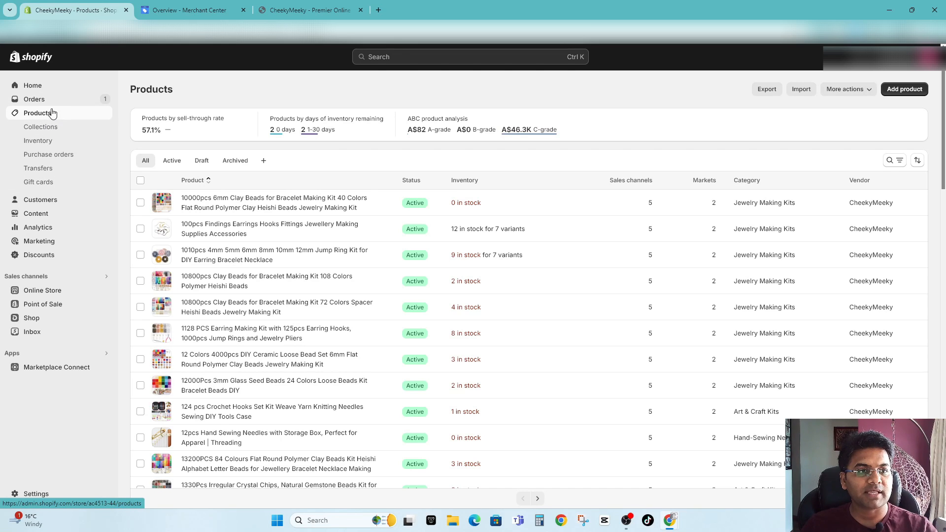
- Include every product in the store in all six sales channels, including Google & YouTube
left_click(140, 180)
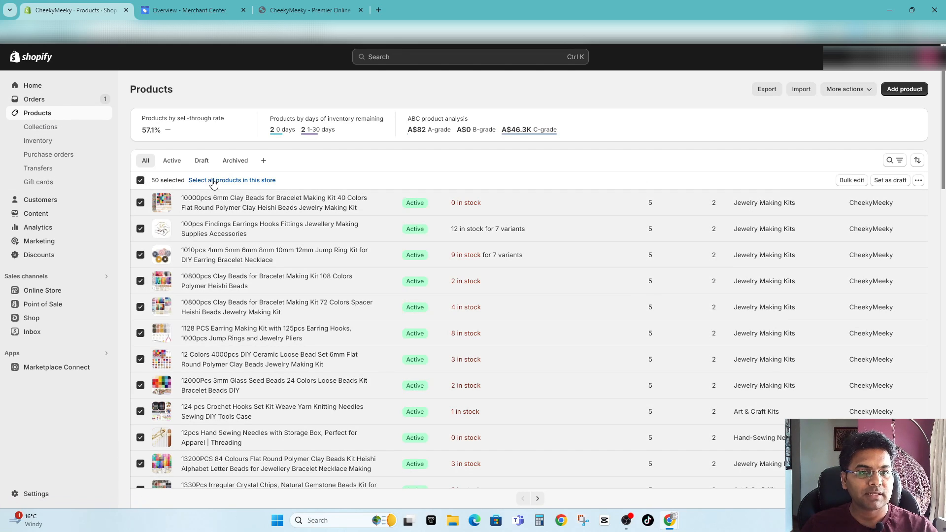
mouse_move(237, 182)
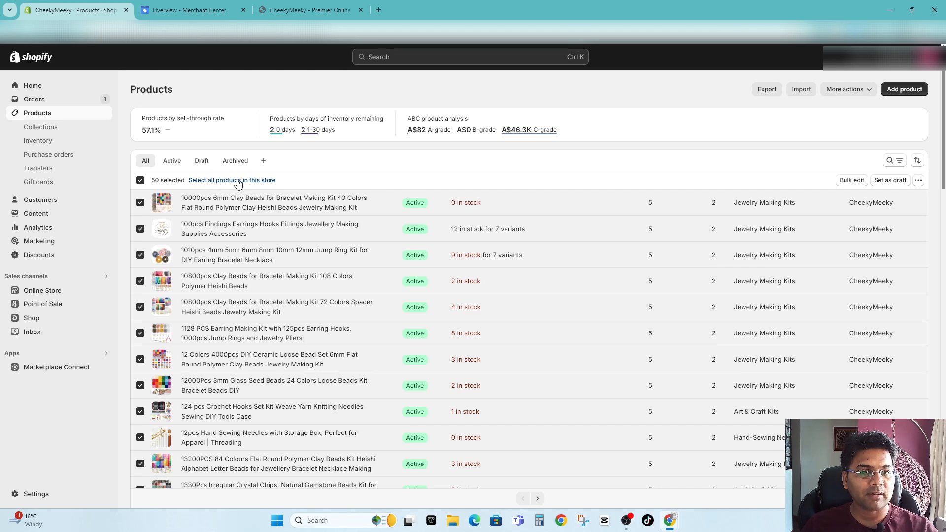
left_click(231, 180)
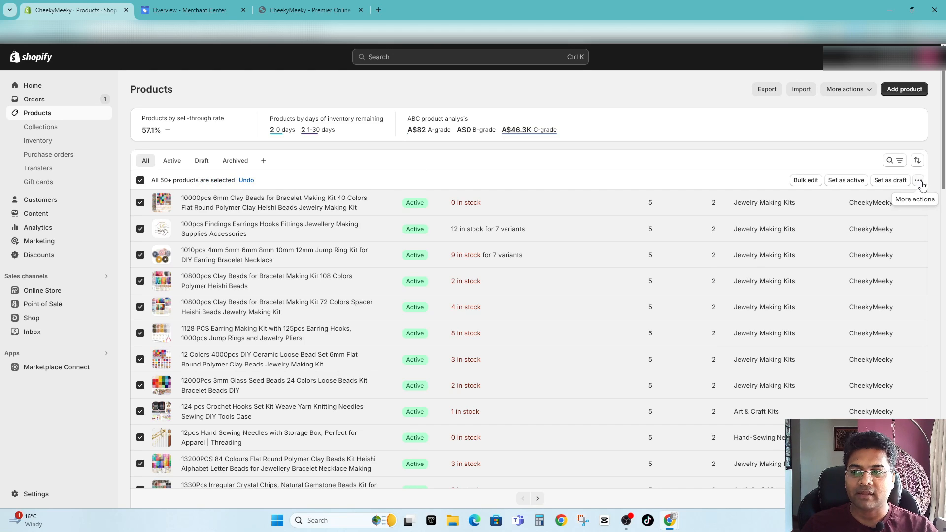
left_click(917, 179)
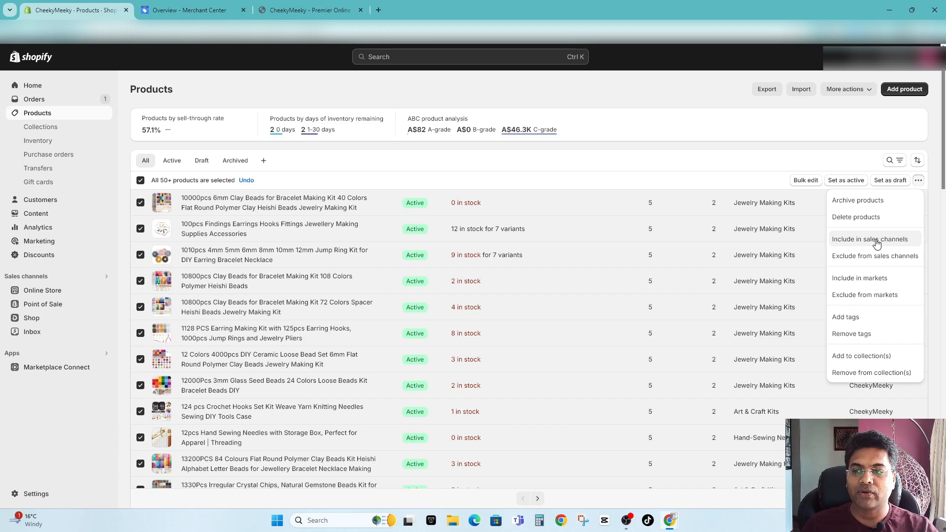
left_click(870, 238)
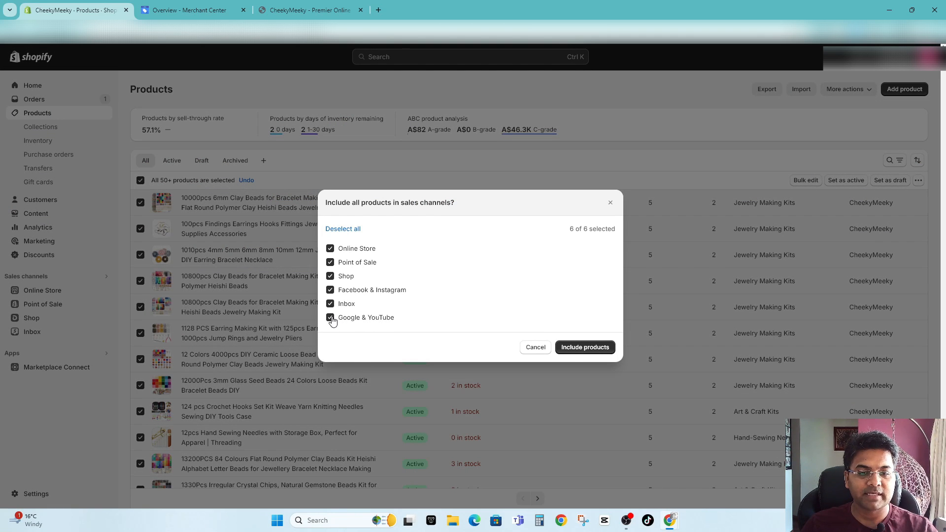
left_click(584, 347)
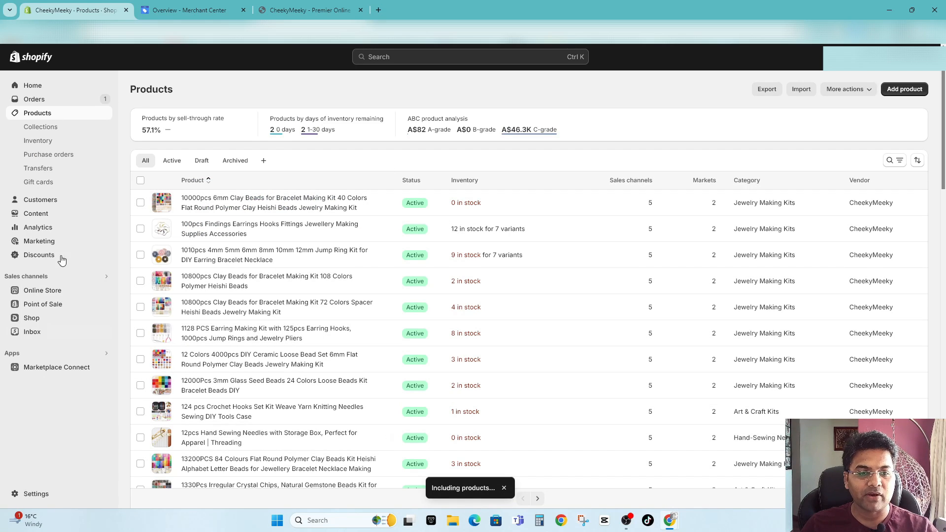
mouse_move(32, 331)
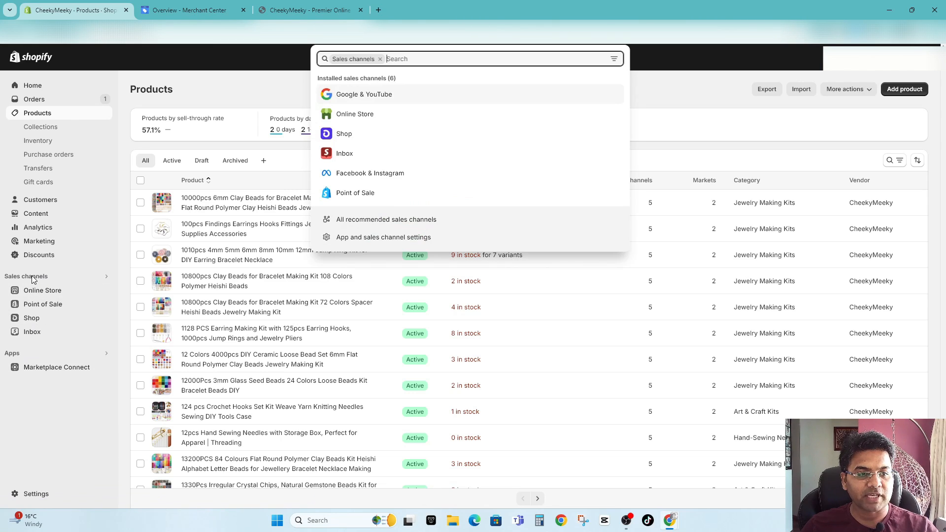
- Pin the Google & YouTube sales channel and review its Product Status showing zero products
left_click(364, 94)
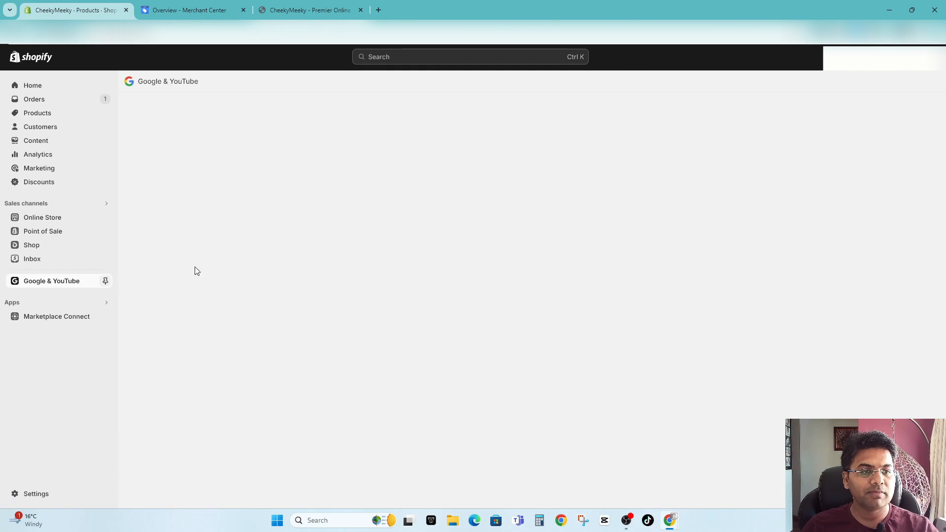
left_click(104, 281)
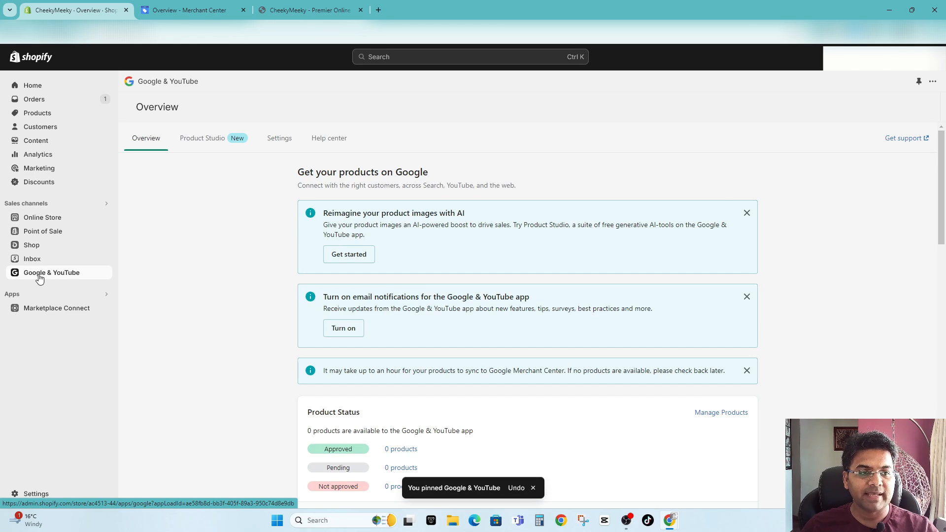
scroll("down", 3)
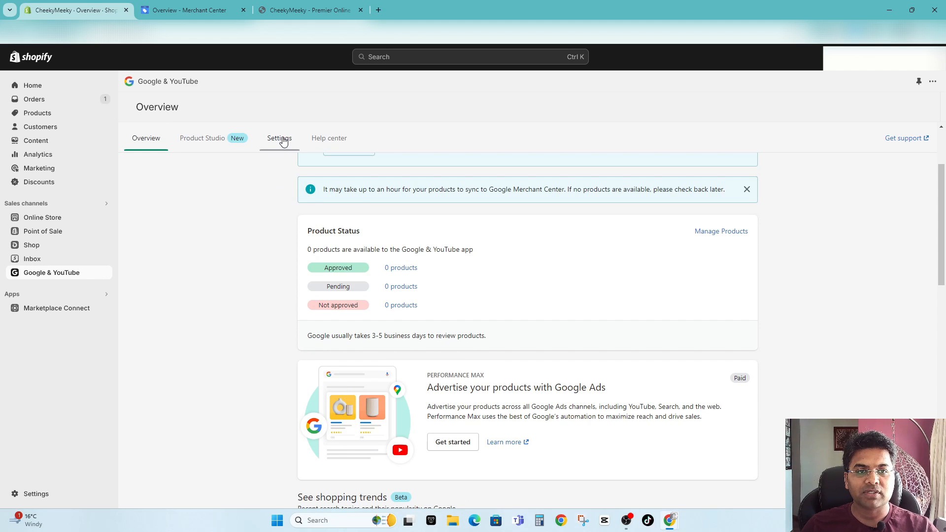
- In Google & YouTube settings, choose SEO product title and SEO product description for the feed
left_click(279, 138)
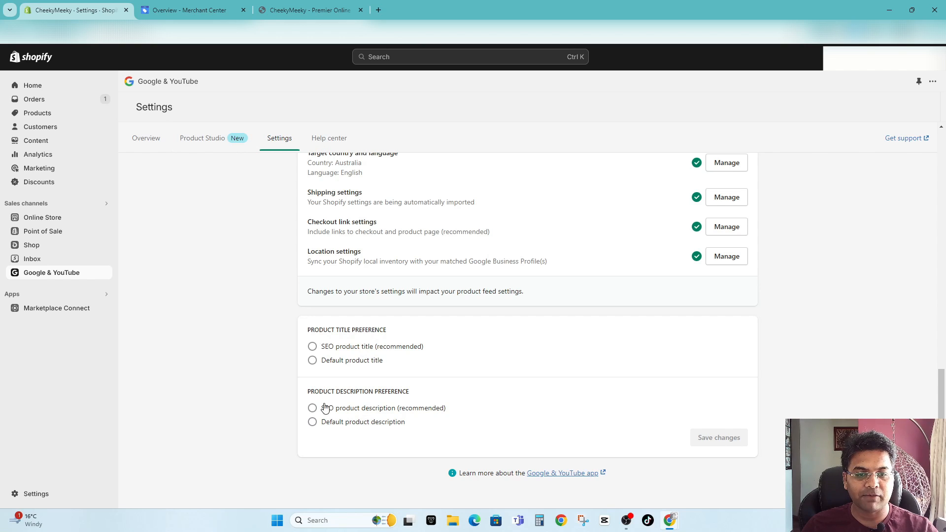
left_click(313, 346)
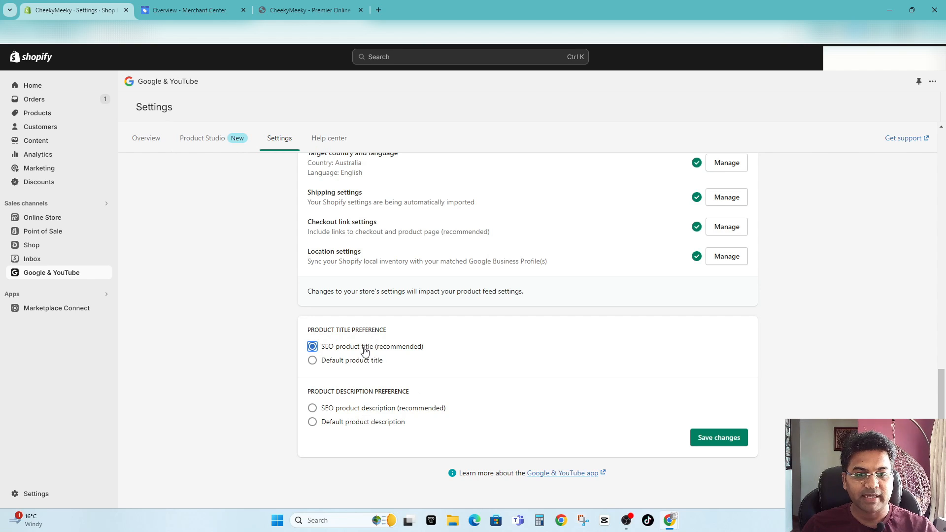
mouse_move(312, 408)
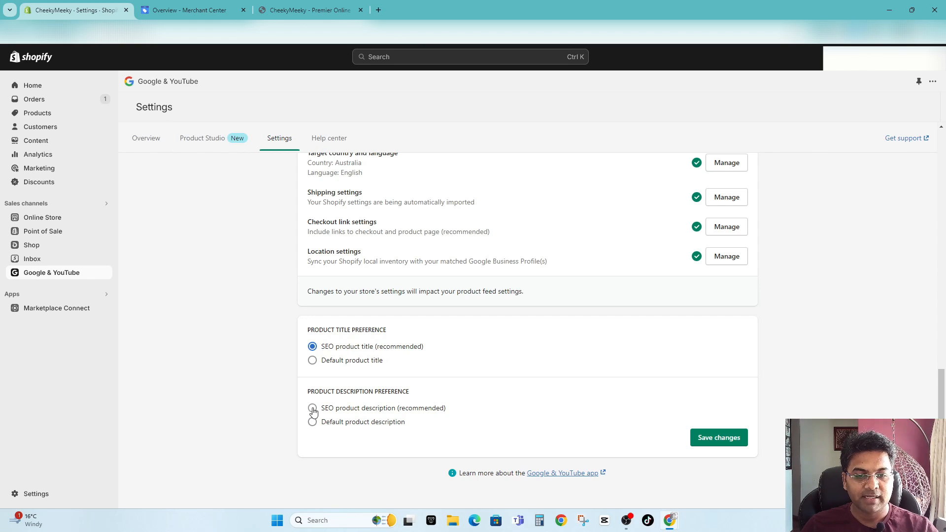
left_click(313, 408)
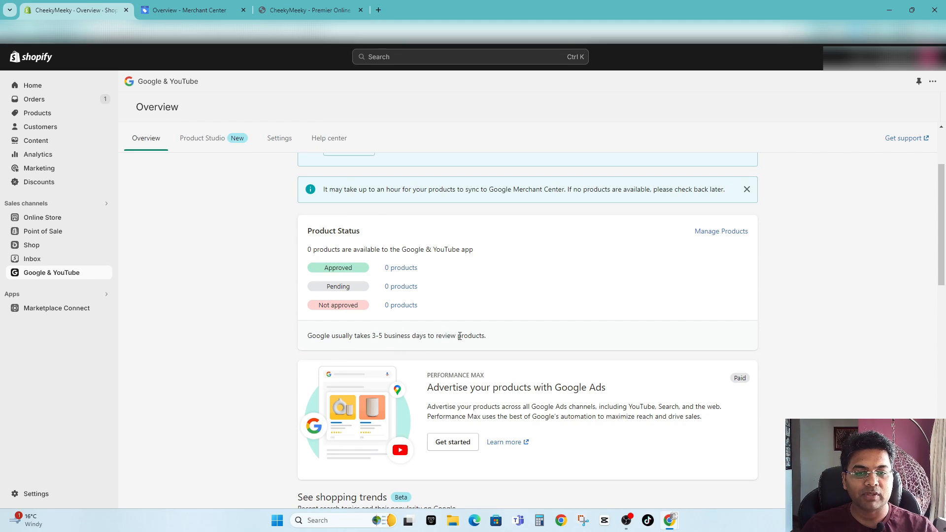
- In the Merchant Center browser tab, view the Products page, which shows no products yet
left_click(194, 10)
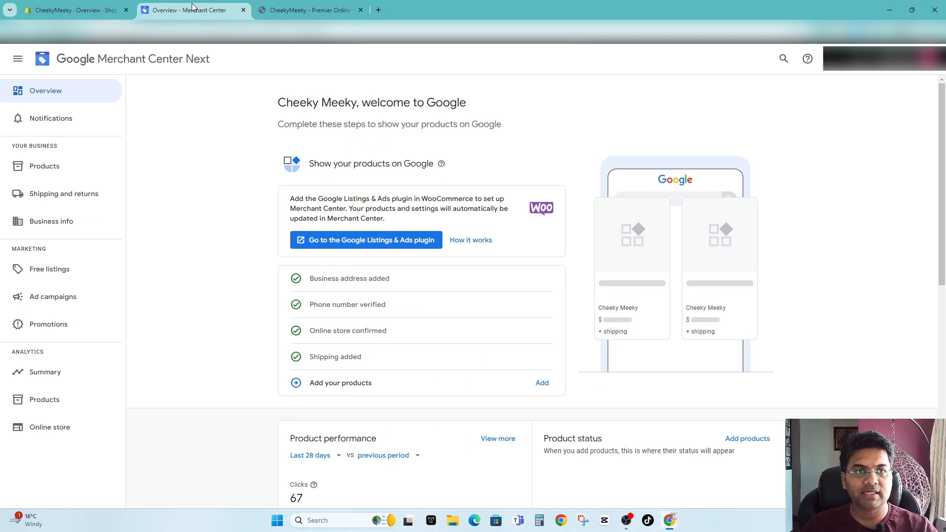
mouse_move(43, 166)
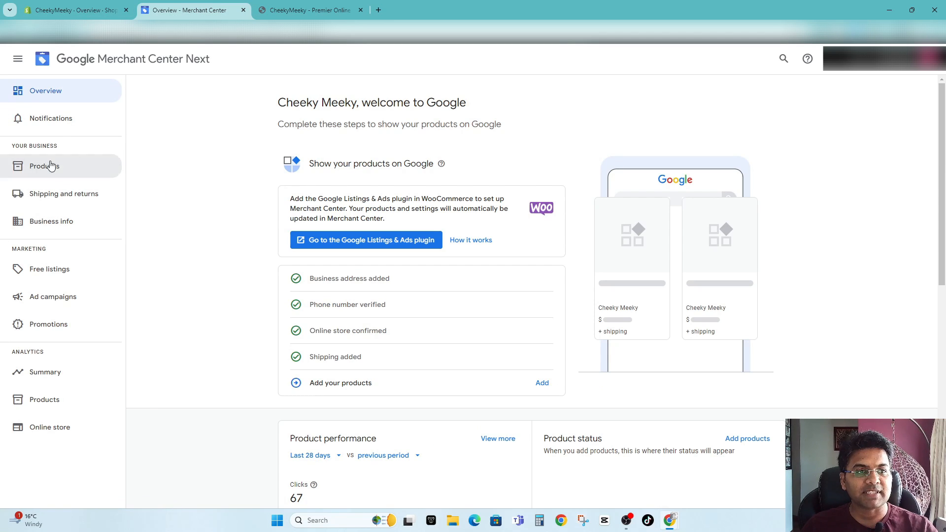
left_click(43, 166)
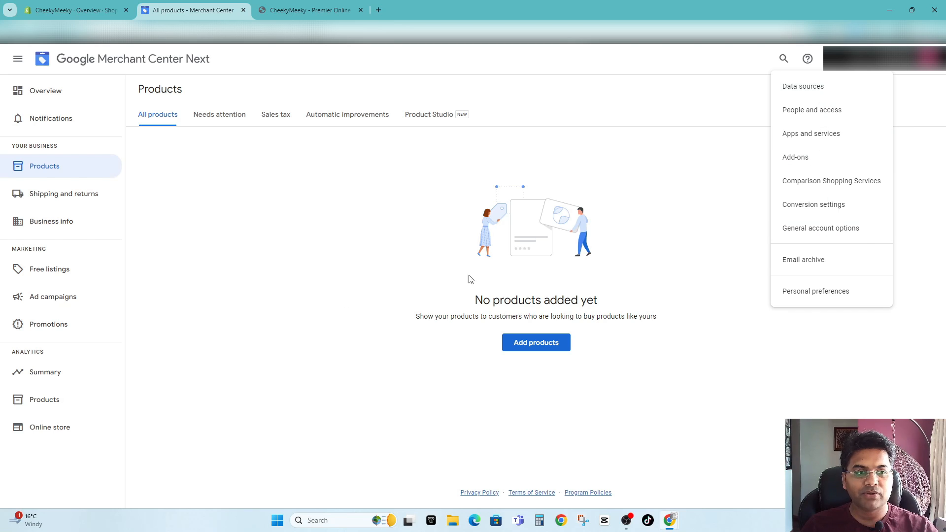
mouse_move(821, 227)
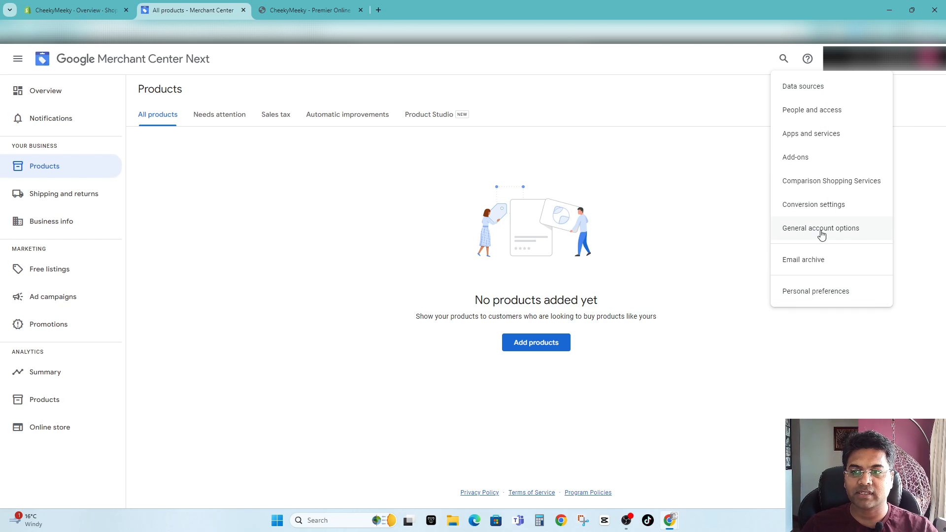
mouse_move(787, 245)
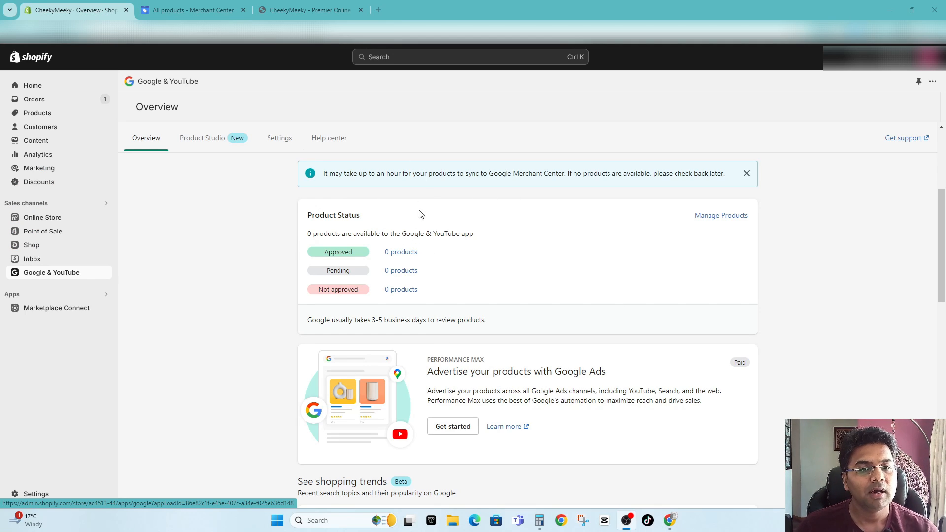
mouse_move(330, 244)
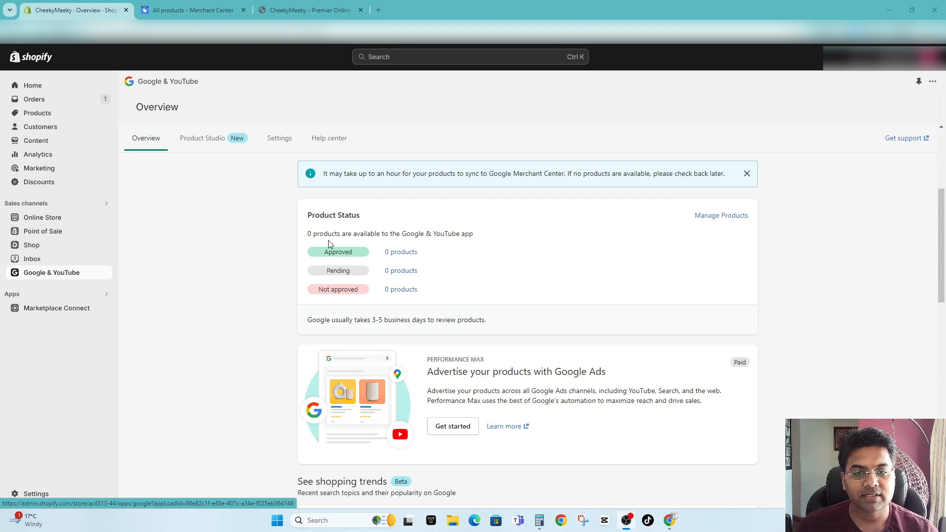
mouse_move(360, 301)
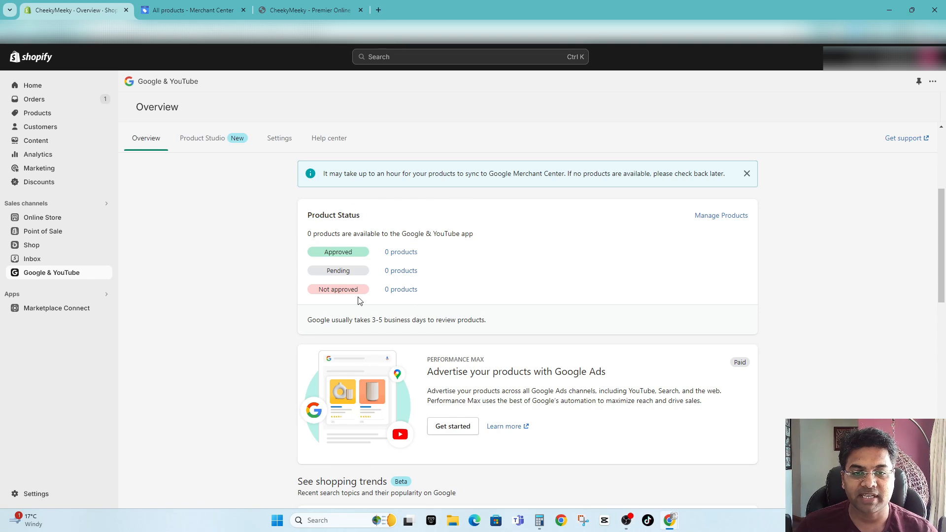
mouse_move(401, 251)
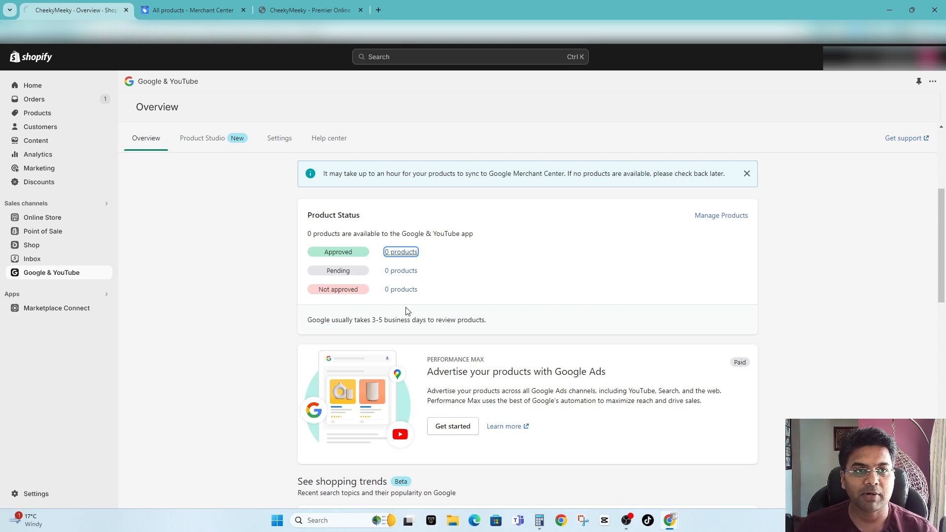
- Back in Merchant Center, review the All products list of synced Shopify products, all Approved
left_click(193, 10)
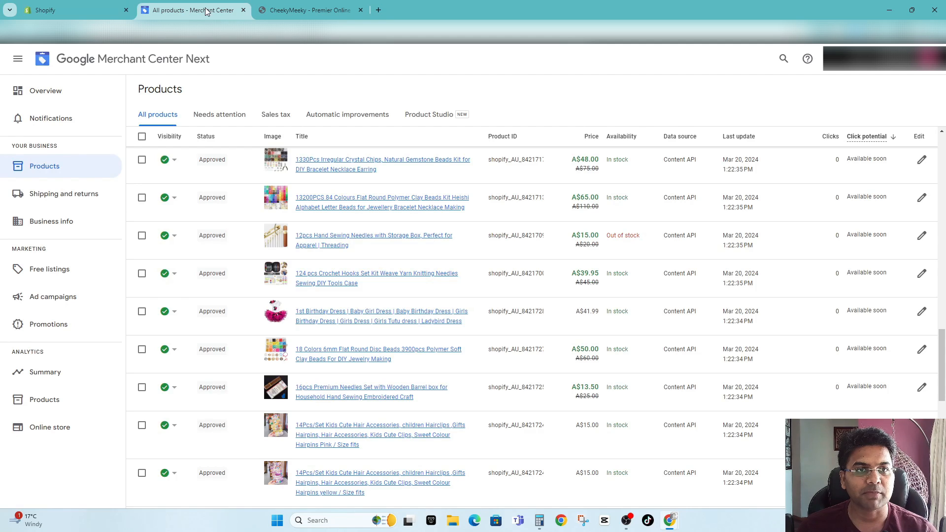
scroll("down", 3)
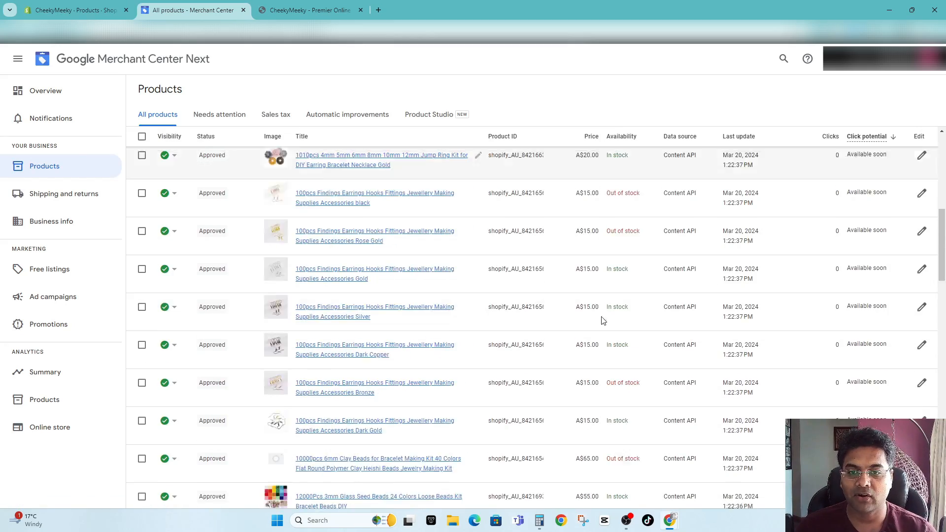
scroll("down", 3)
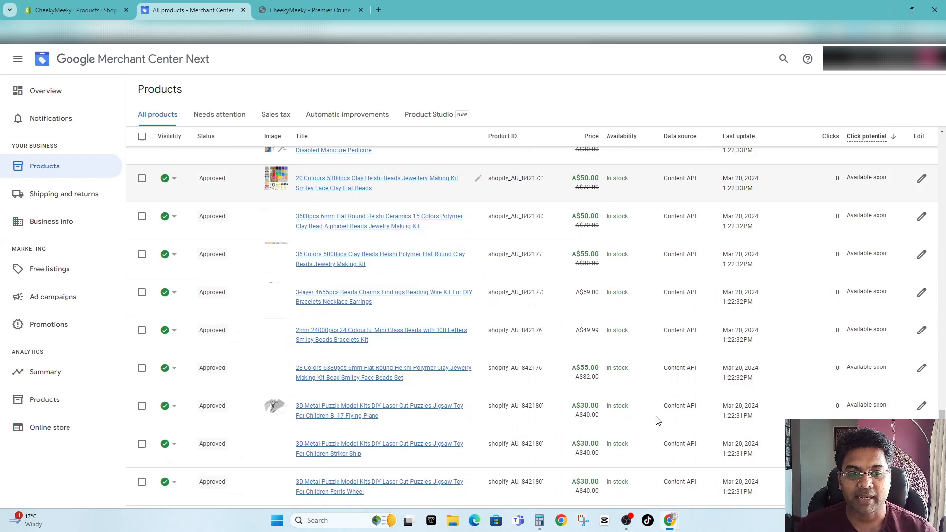
scroll("down", 3)
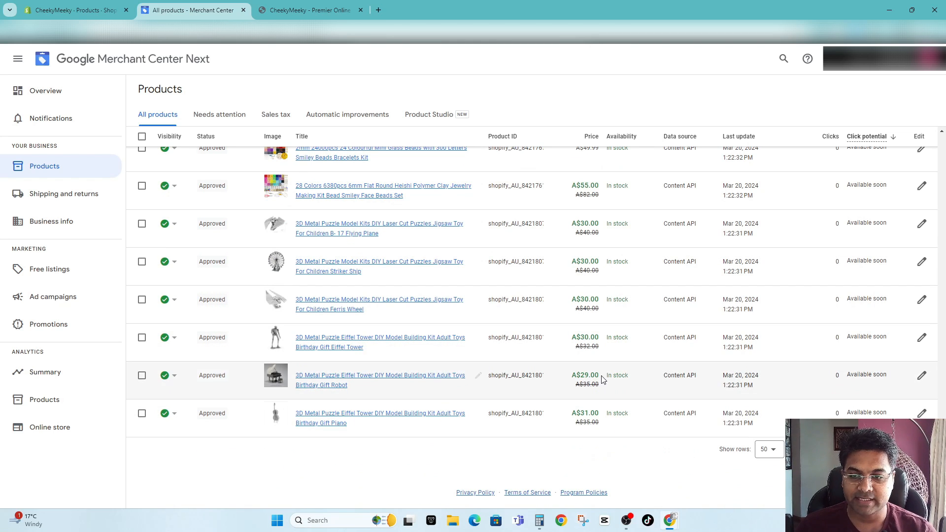
- Show more product rows per page and check the full list sorted by Status
left_click(769, 450)
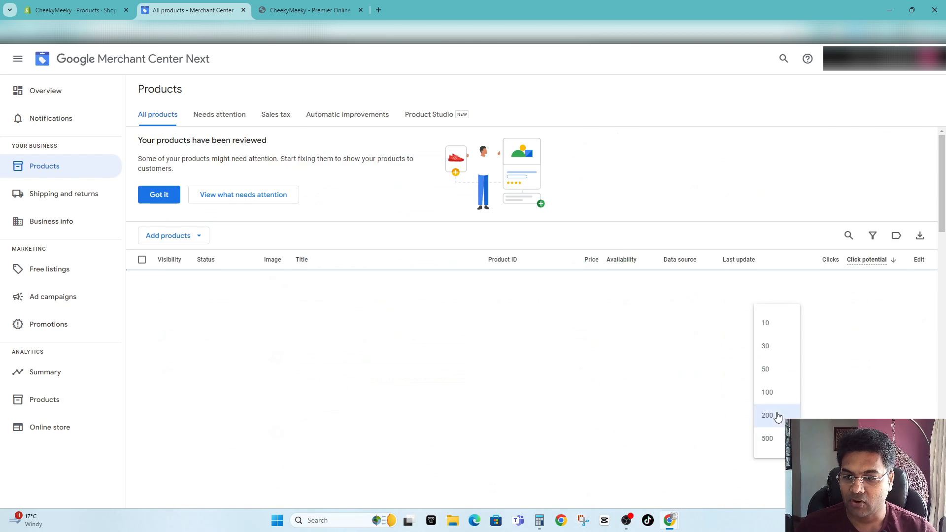
left_click(767, 416)
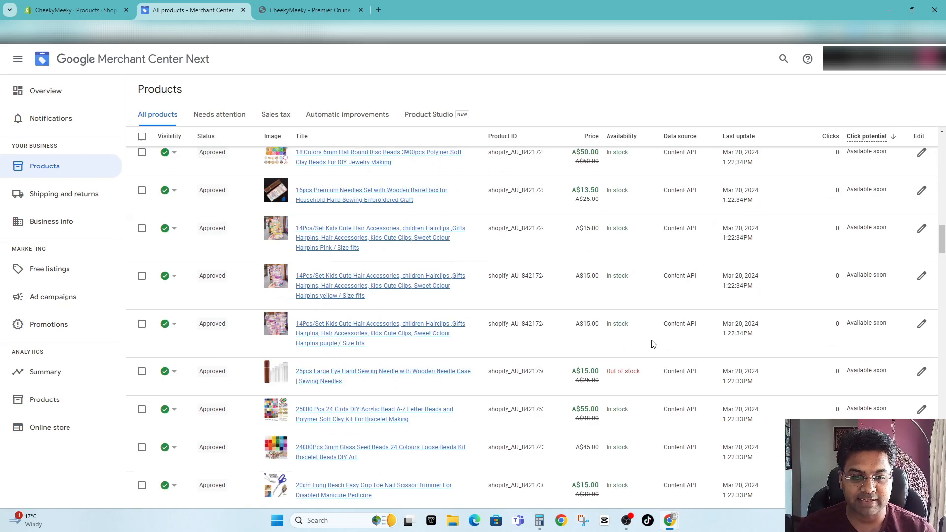
scroll("down", 3)
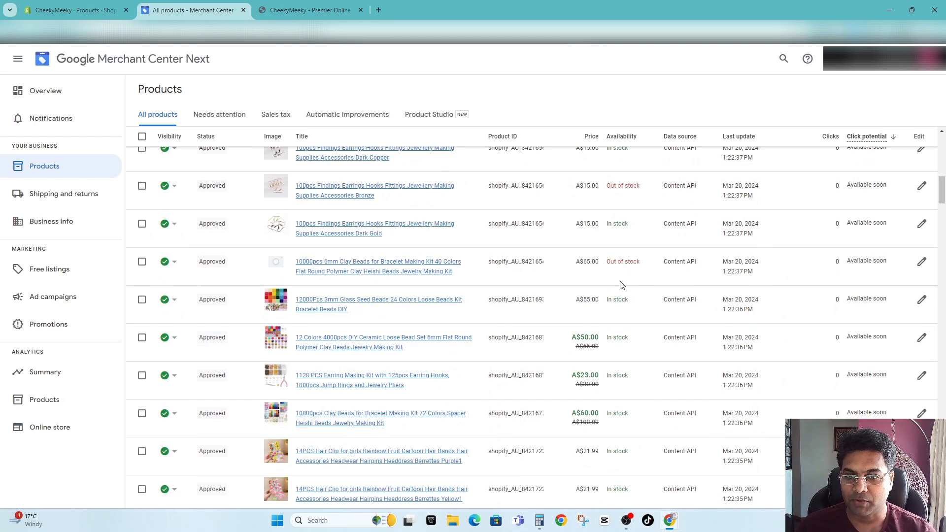
scroll("up", 3)
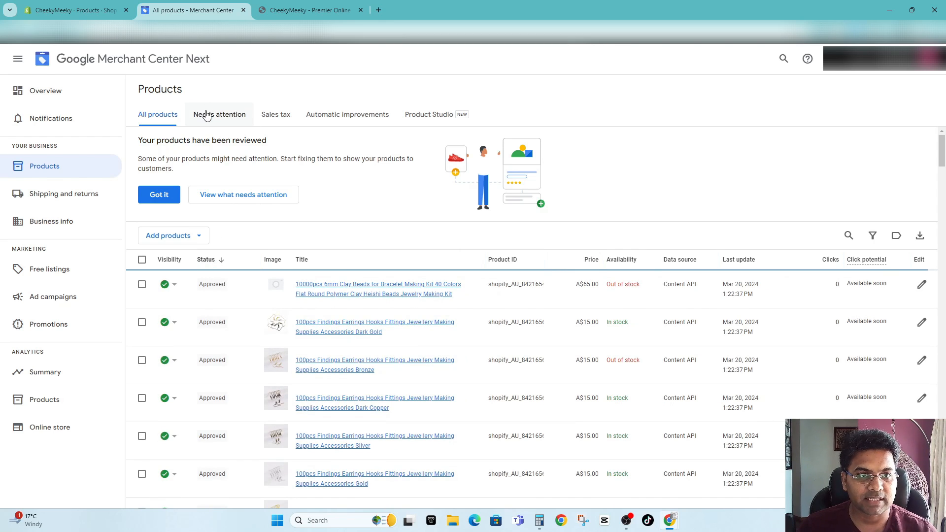
- Check the Needs attention view, which reports no products needing attention
left_click(219, 114)
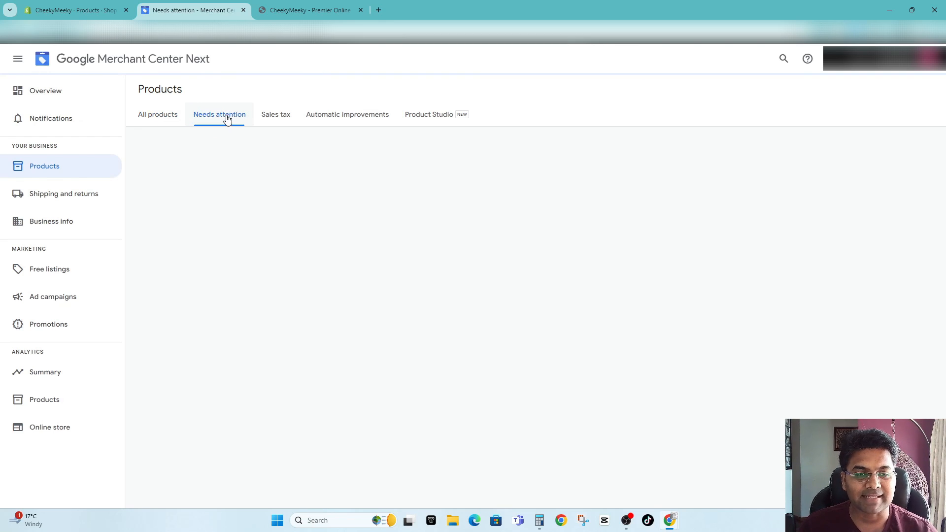
left_click(218, 115)
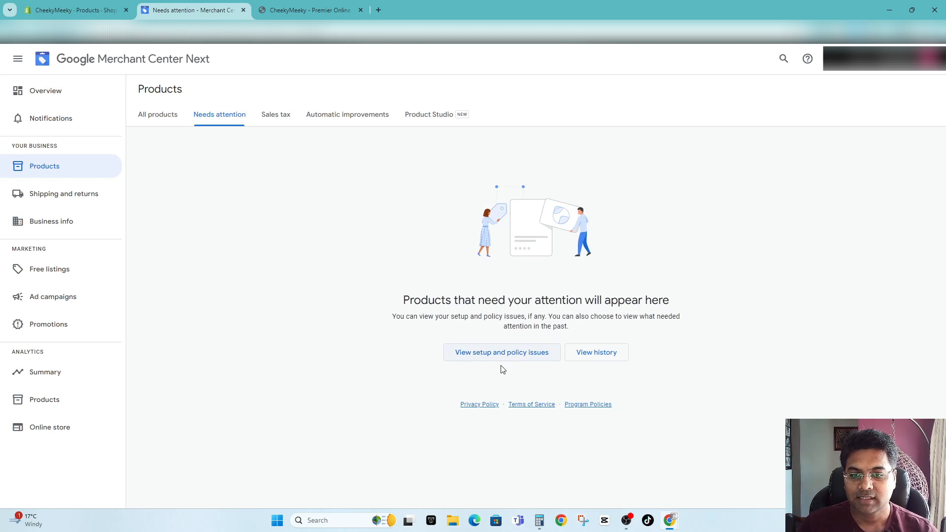
mouse_move(501, 353)
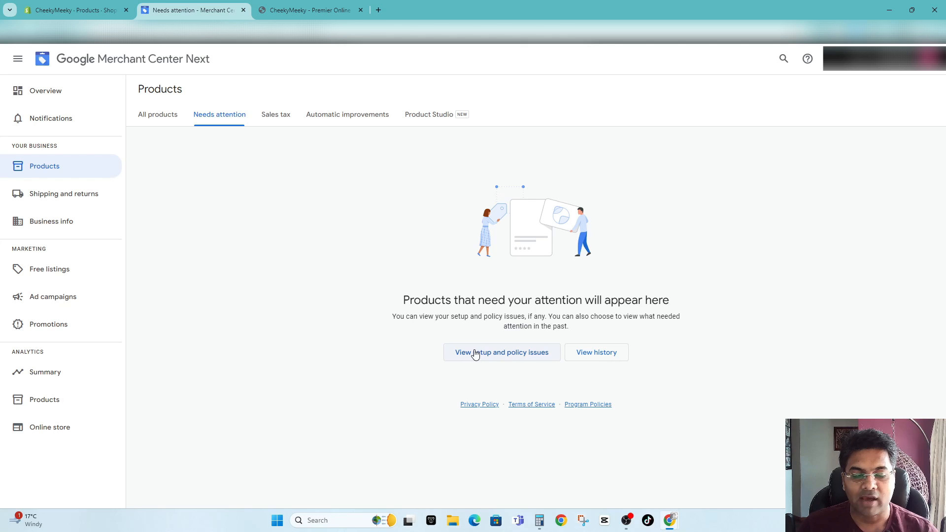
mouse_move(290, 146)
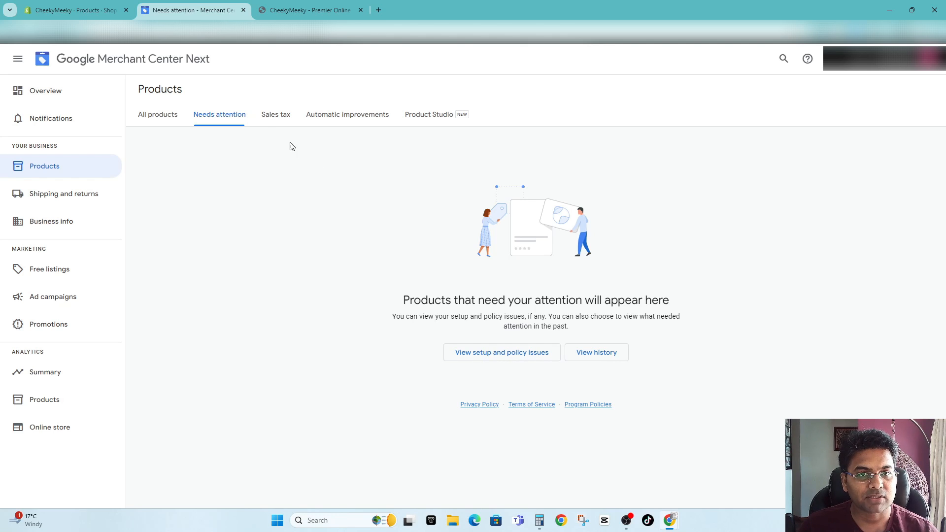
mouse_move(102, 170)
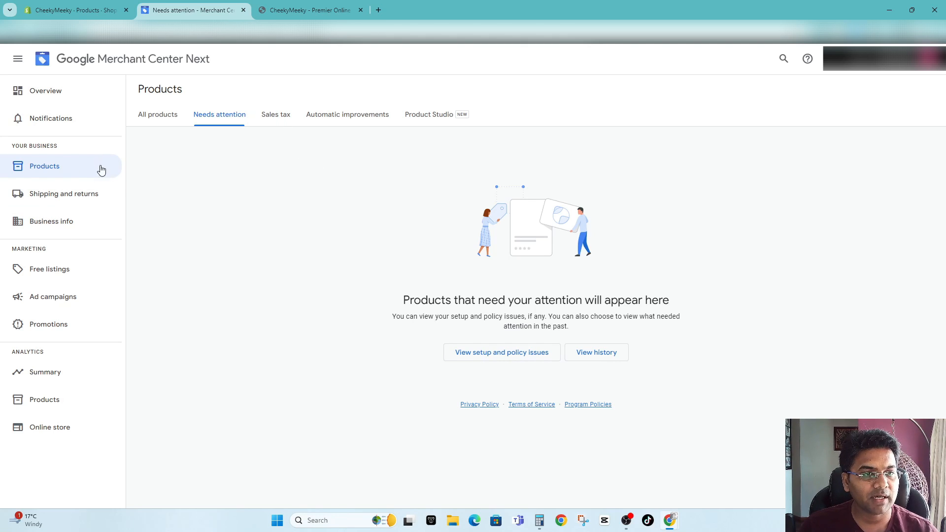
- Return to All products, then go to Ad campaigns under Marketing
left_click(158, 115)
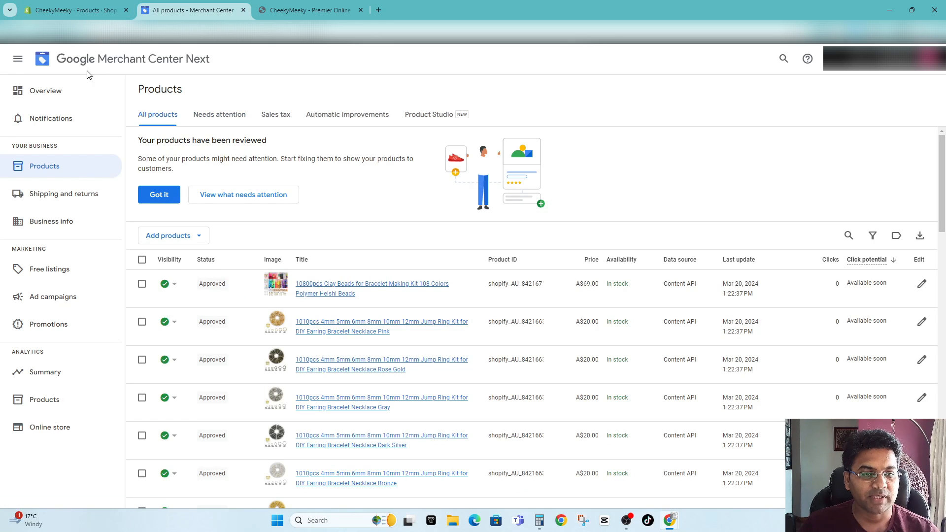
mouse_move(48, 324)
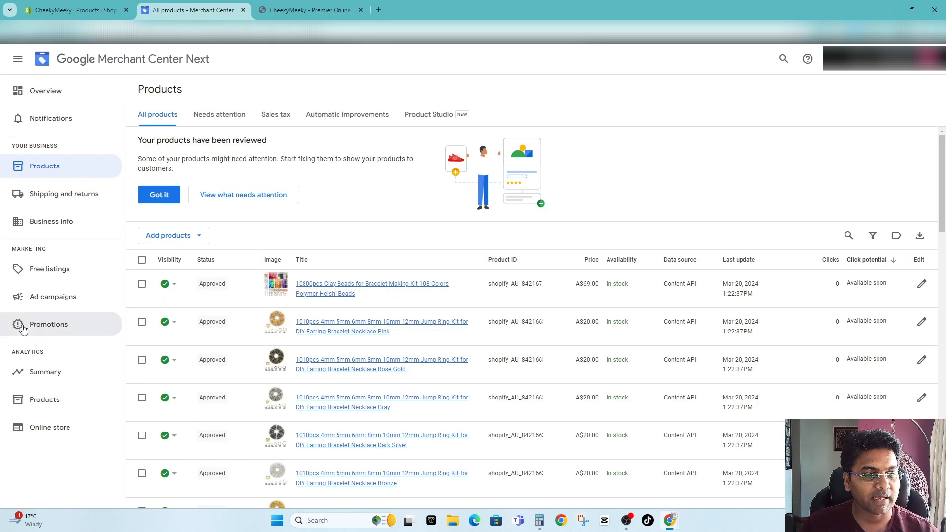
mouse_move(53, 297)
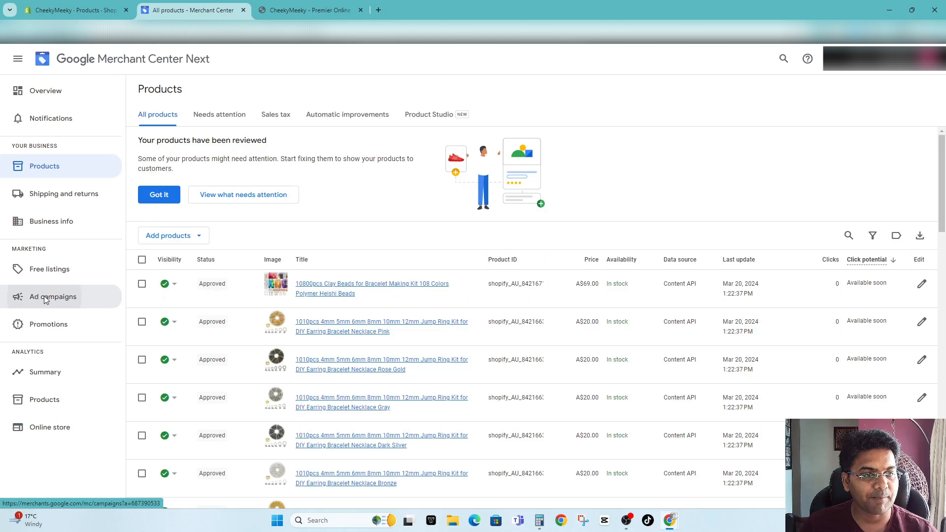
left_click(52, 297)
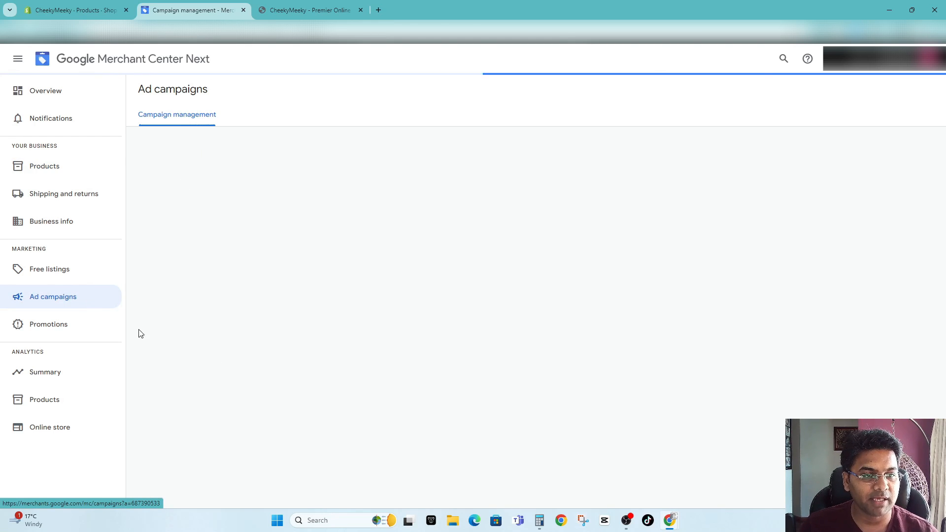
- Check Free listings, confirming products can appear in free listings across Google
left_click(49, 268)
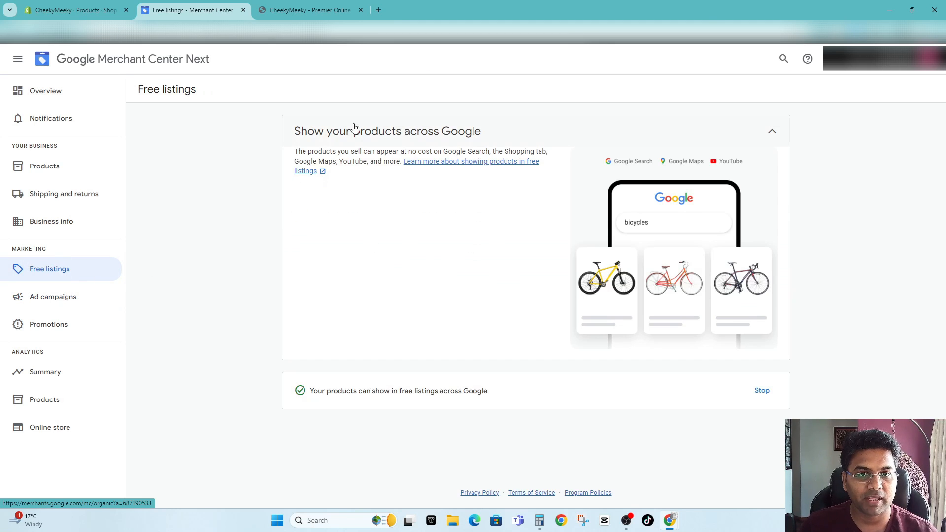
mouse_move(617, 267)
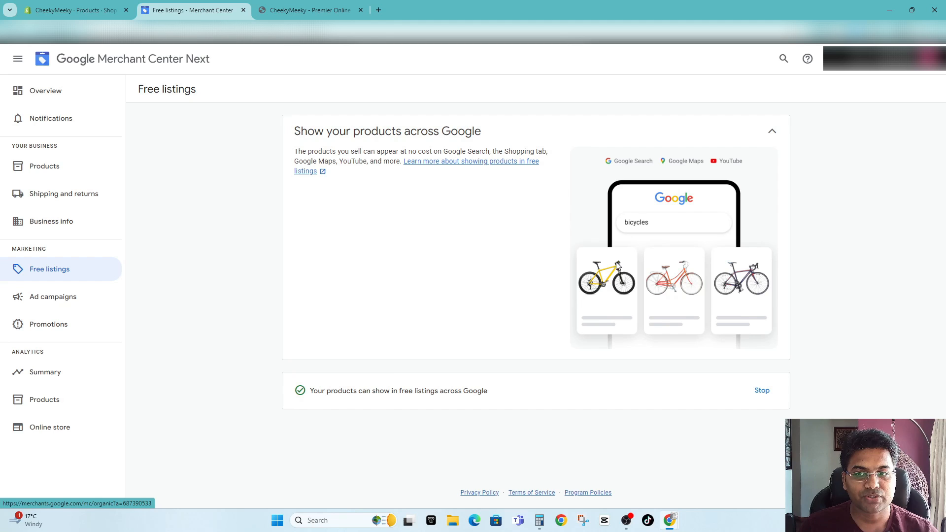
mouse_move(458, 318)
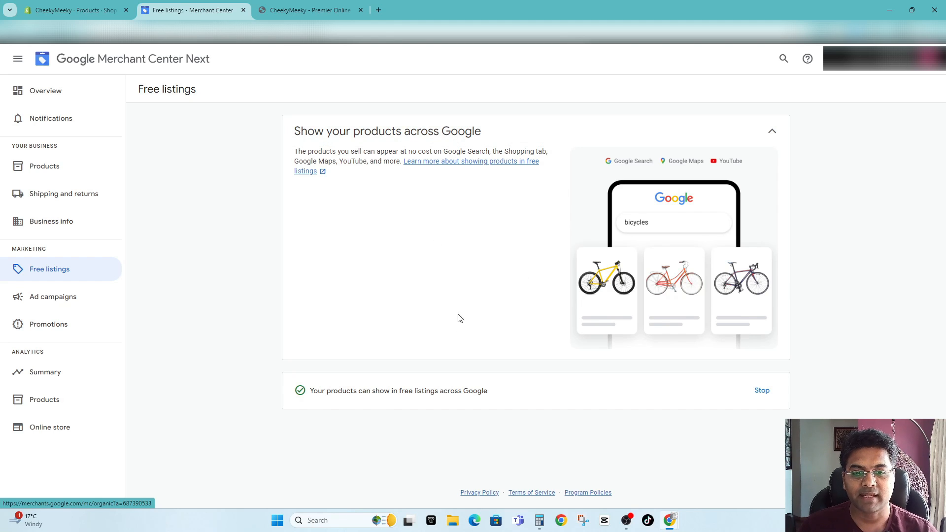
mouse_move(470, 254)
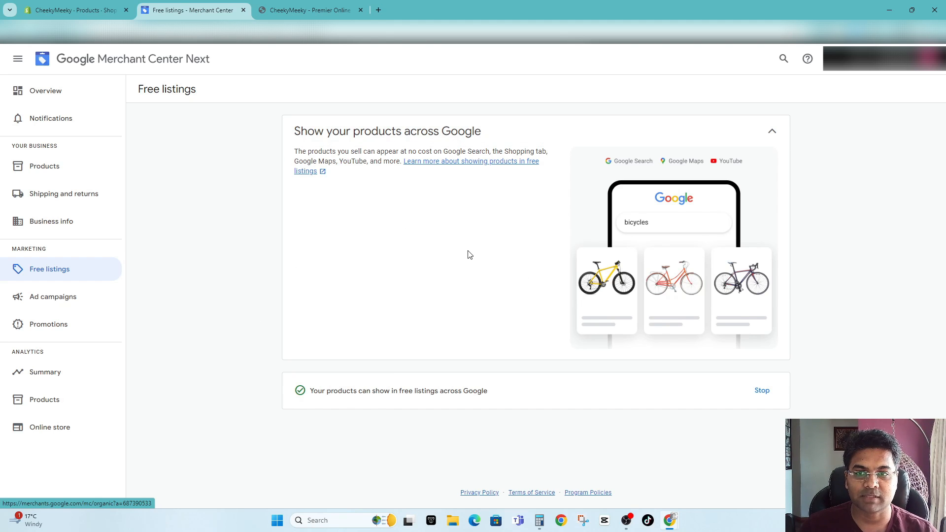
mouse_move(422, 324)
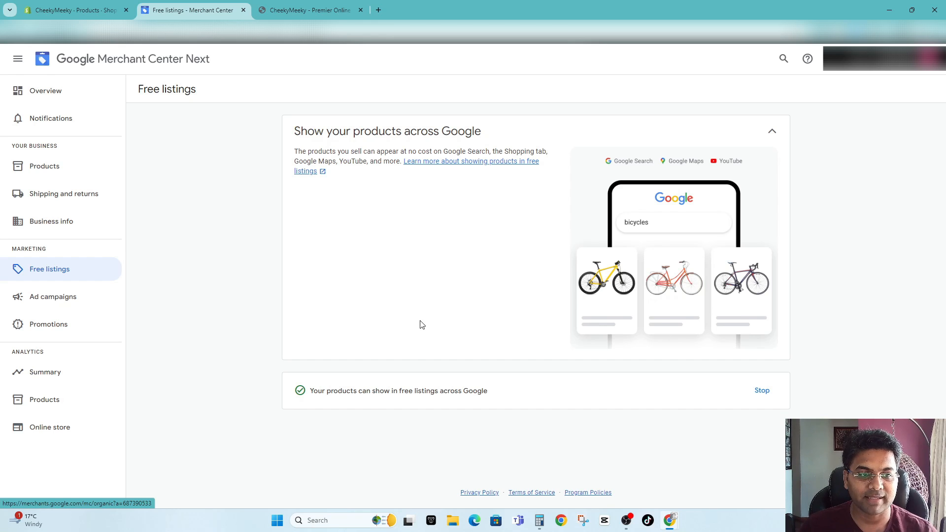
mouse_move(263, 335)
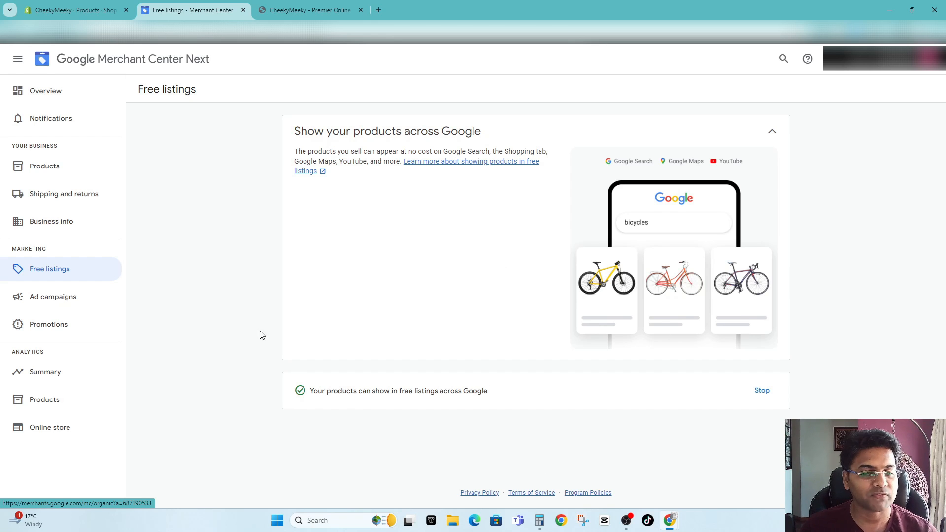
- Review Ad campaigns: 0 clicks, $0.00 cost, paused CheekyMeeky Shopping Campaign -Australia
left_click(53, 297)
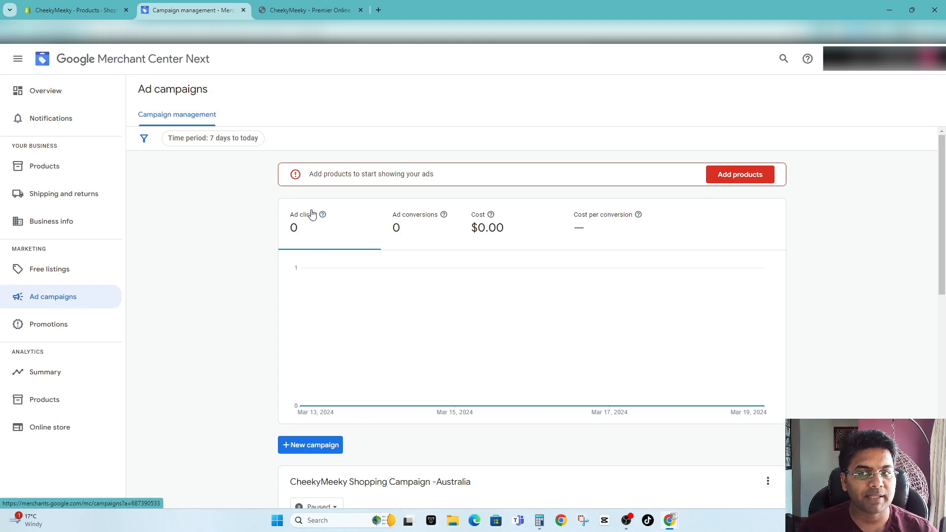
scroll("down", 3)
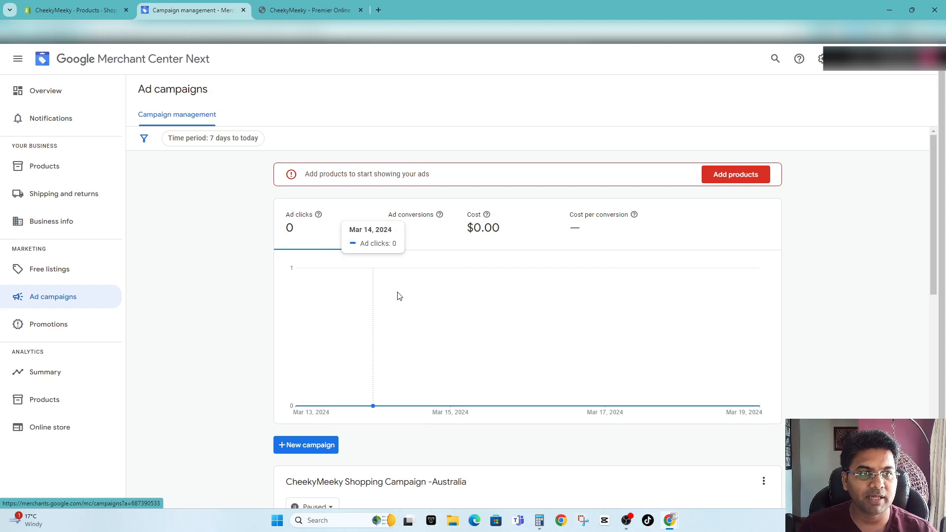
mouse_move(287, 190)
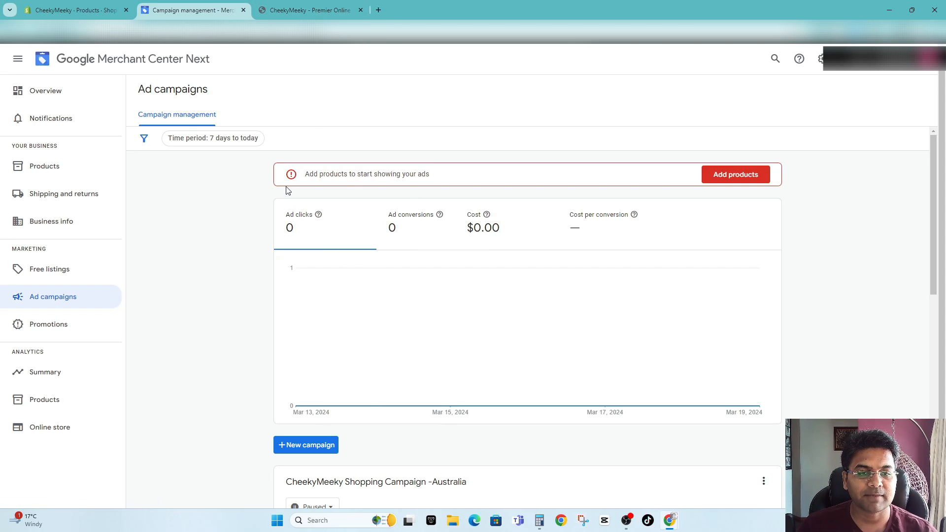
mouse_move(267, 149)
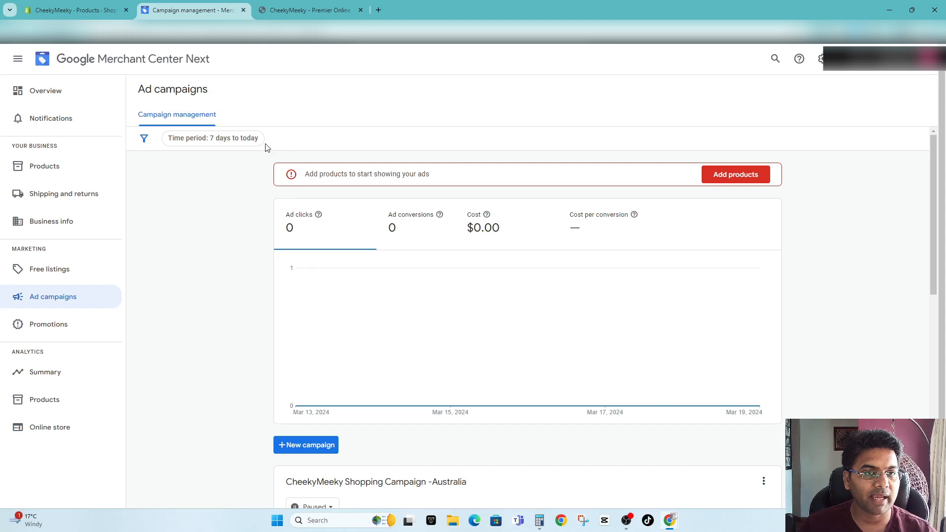
mouse_move(369, 258)
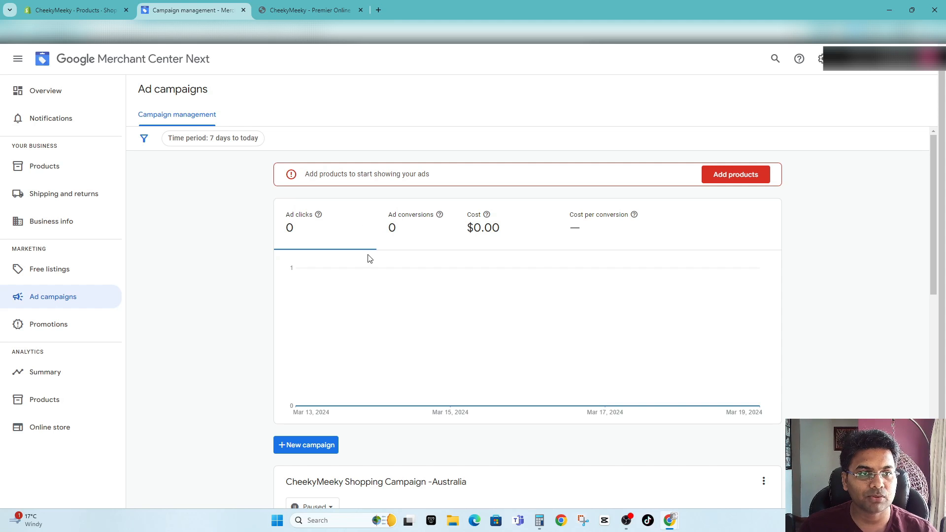
mouse_move(80, 66)
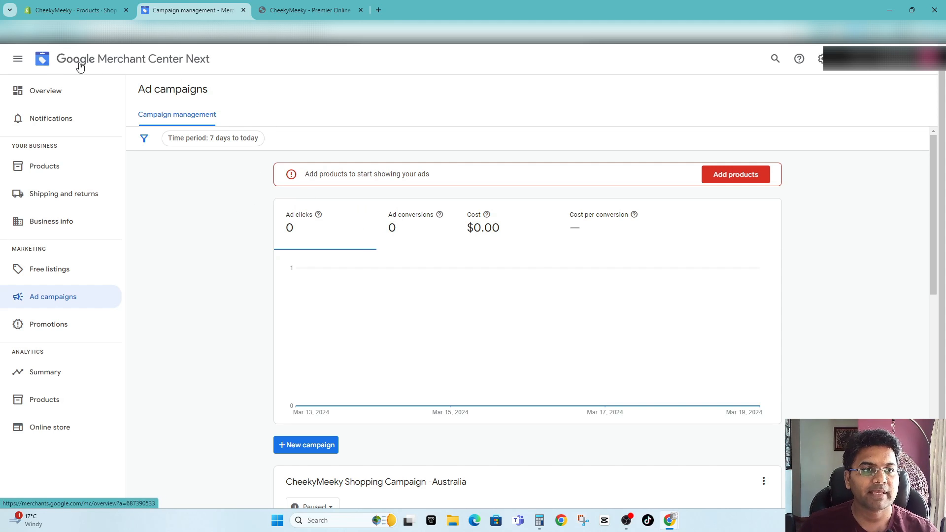
mouse_move(381, 145)
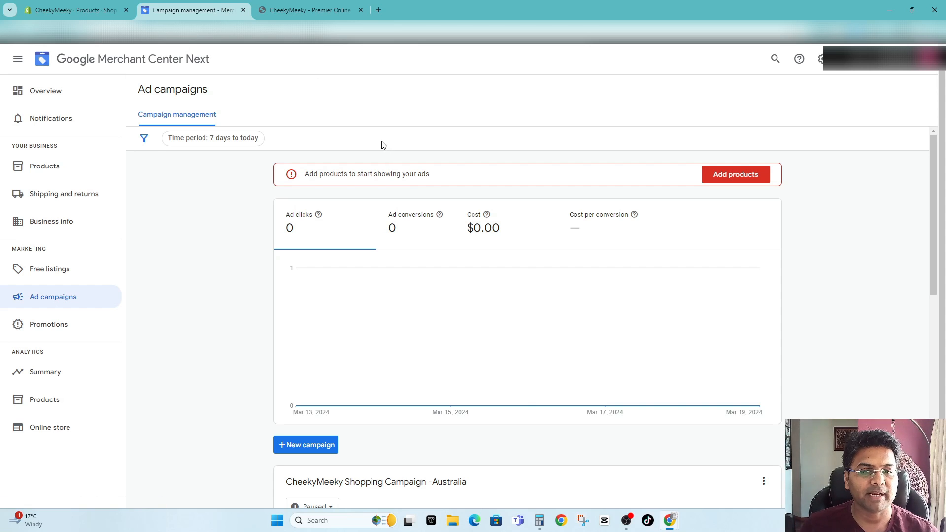
mouse_move(524, 295)
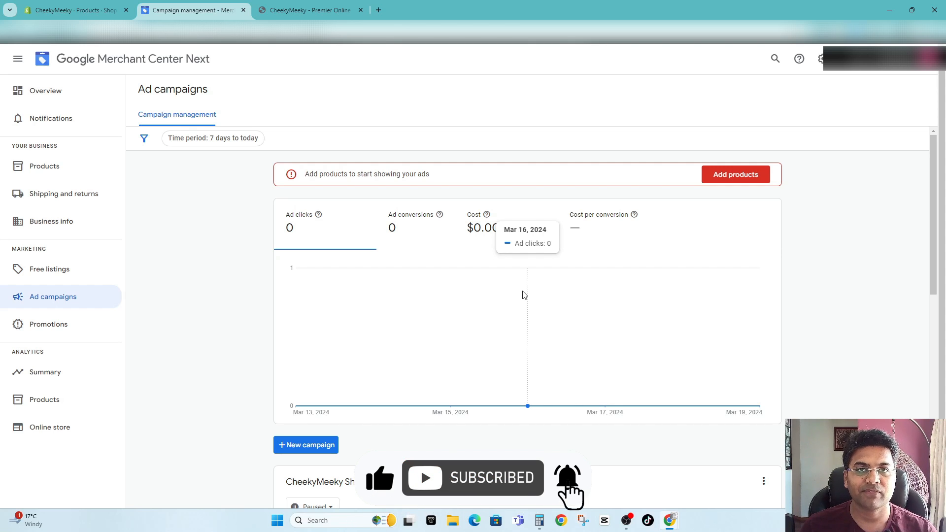
mouse_move(540, 317)
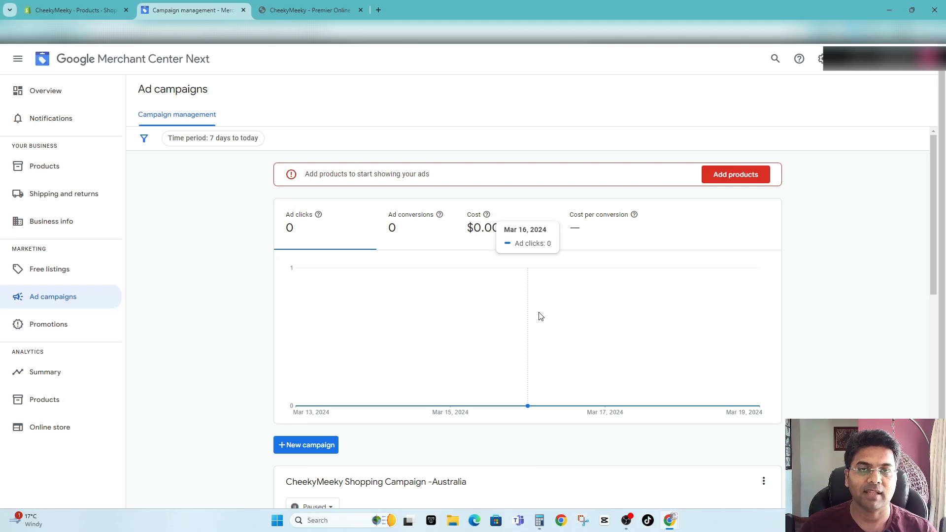
mouse_move(534, 317)
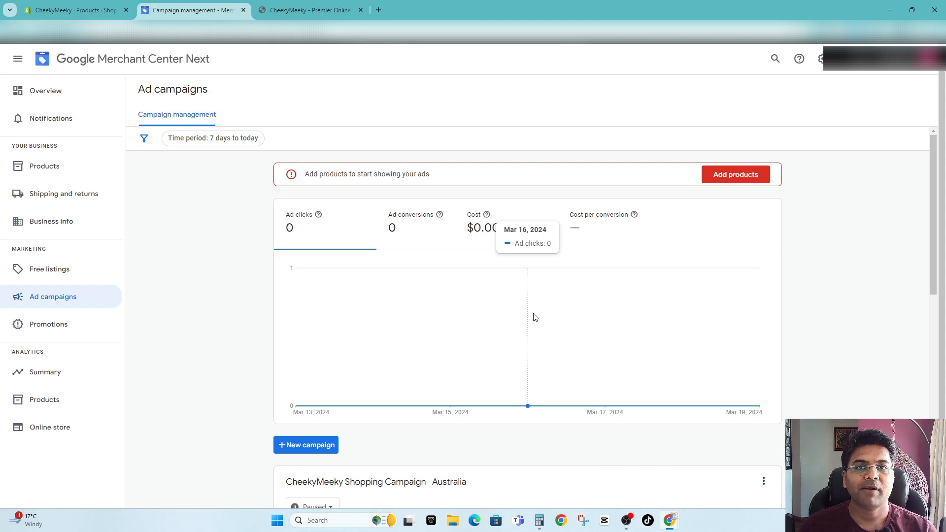